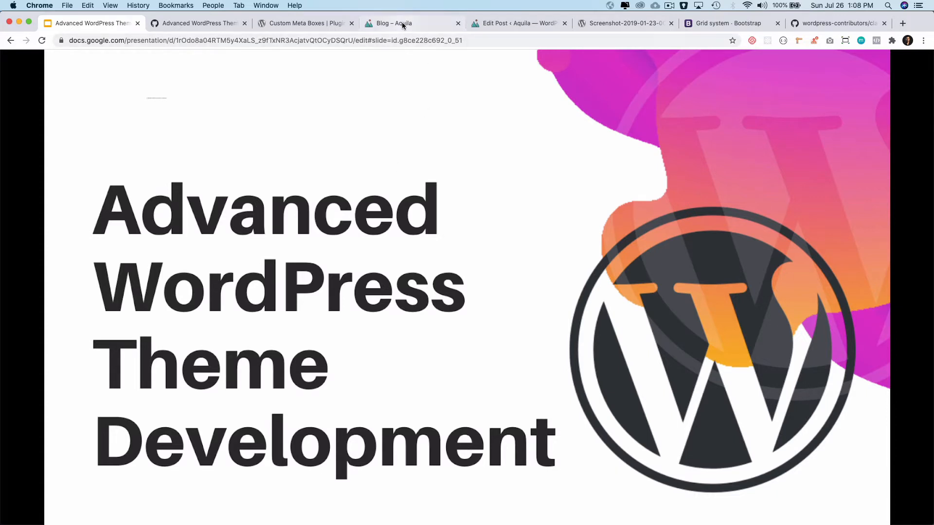
# Review the Aquila blog page, highlighting the Beautiful Valleys excerpt ending in [...].
pyautogui.click(393, 22)
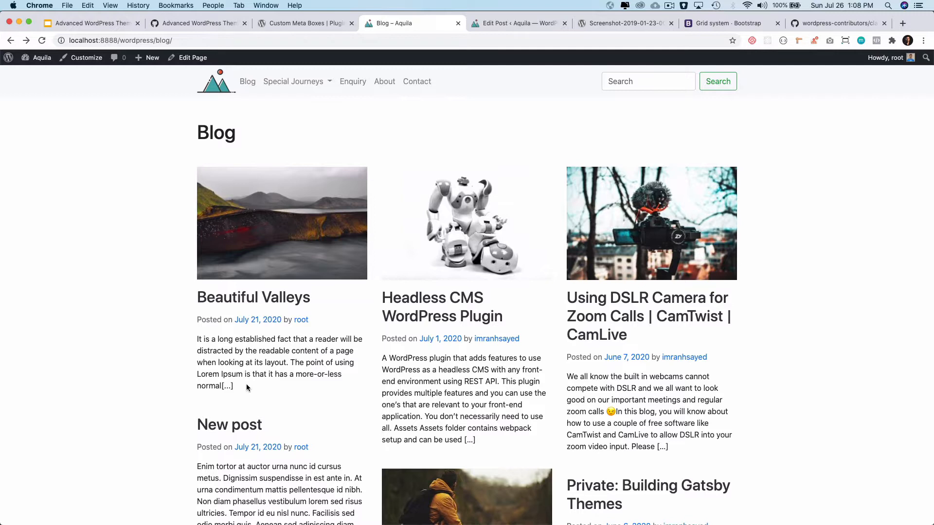
pyautogui.moveTo(198, 339); pyautogui.dragTo(235, 386)
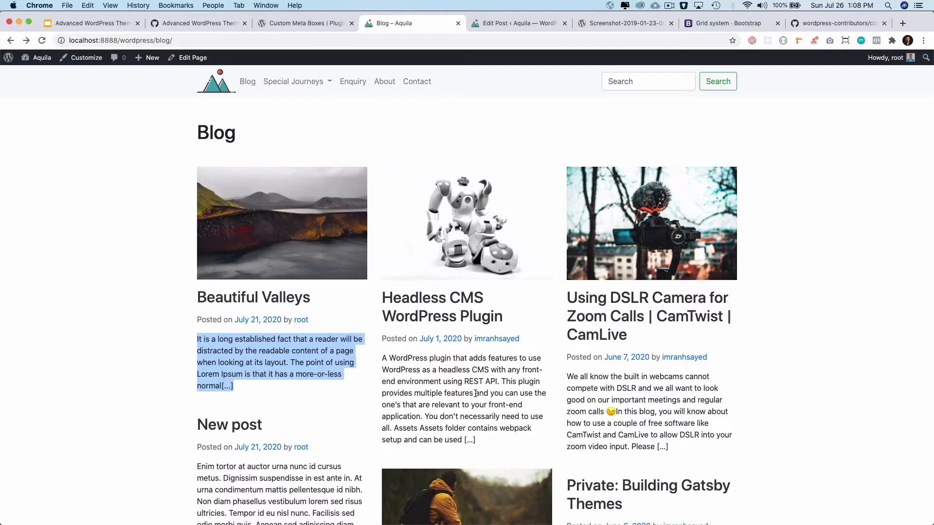
pyautogui.scroll(-3)
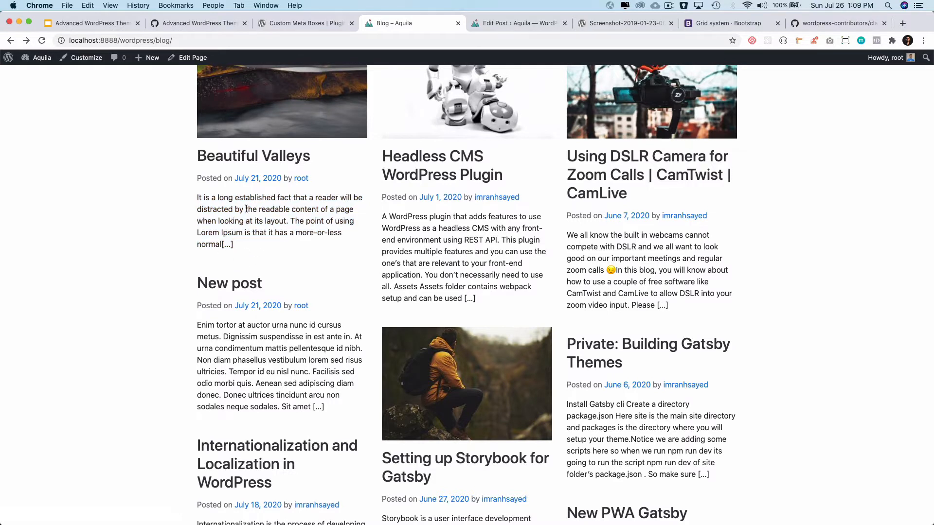
pyautogui.moveTo(232, 251)
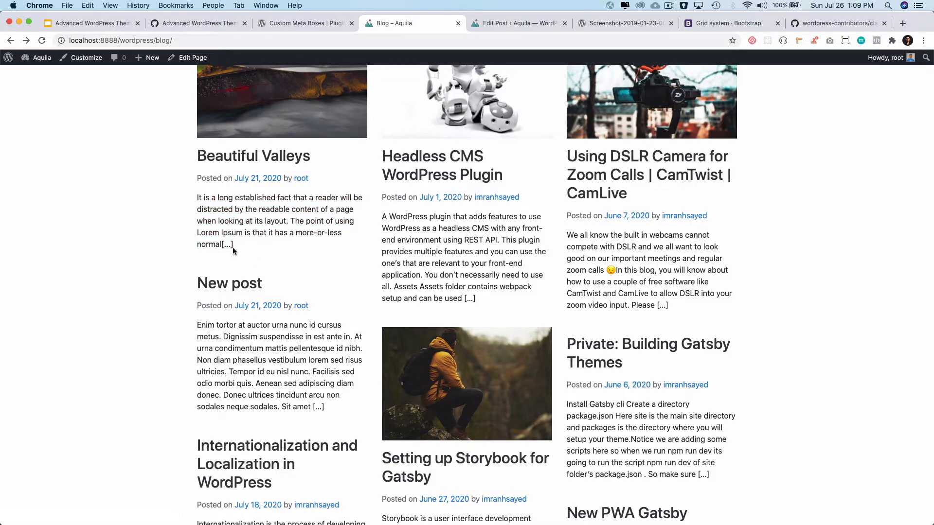
pyautogui.moveTo(243, 265)
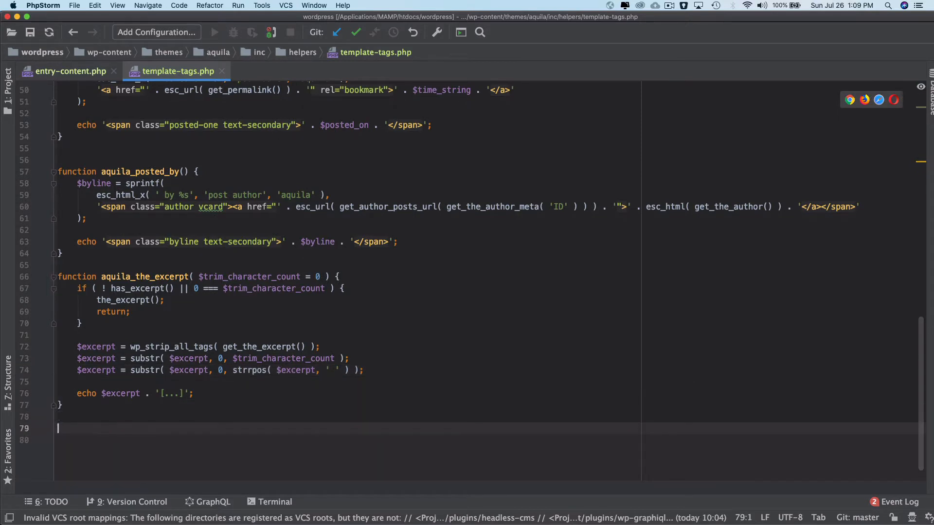
# Declare function aquila_excerpt_more( $more = '' ) { } with an empty body.
pyautogui.write('function')
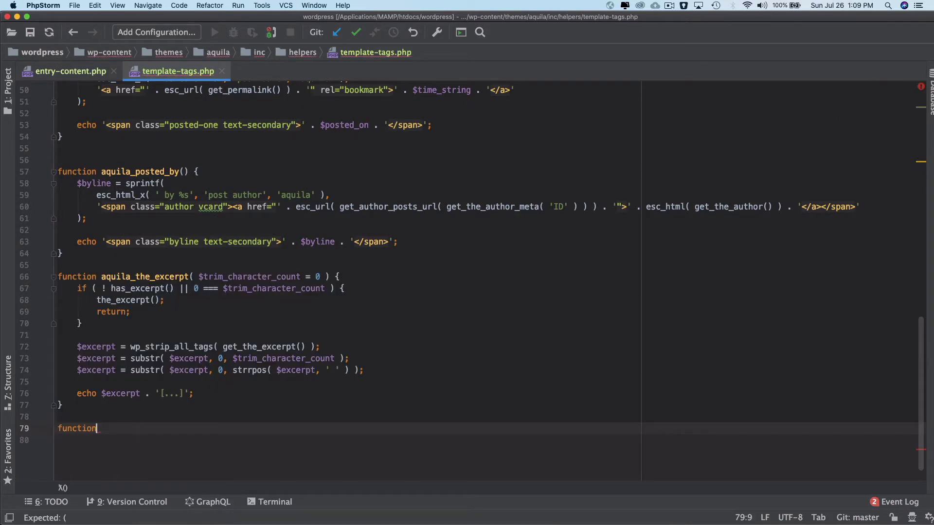
pyautogui.write('aquila')
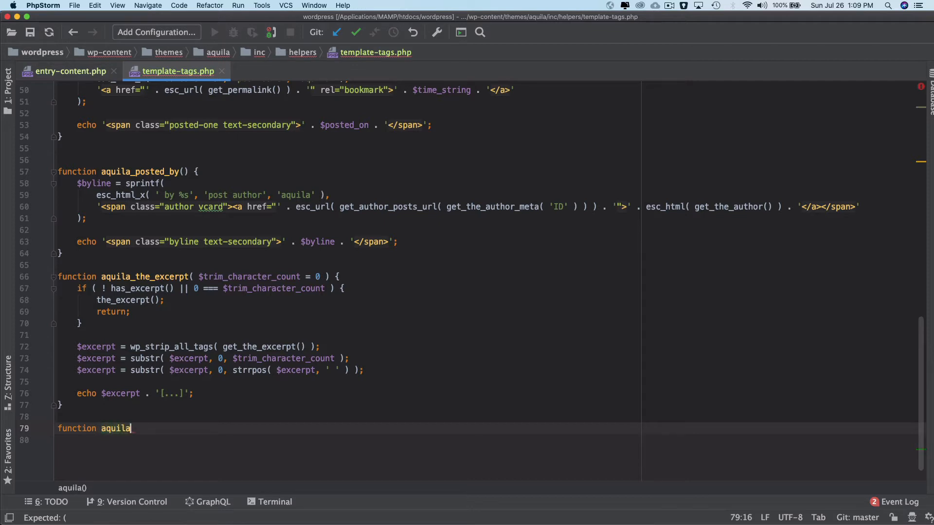
pyautogui.write('_ex')
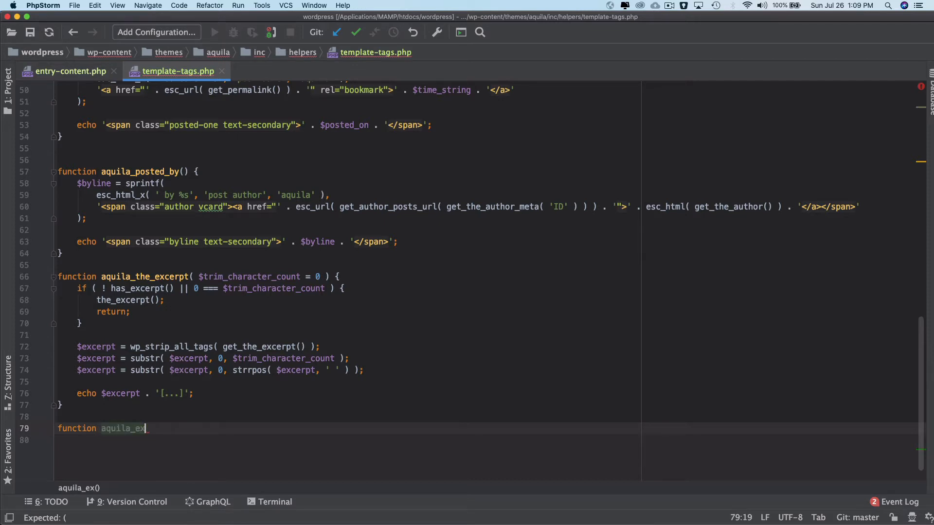
pyautogui.write('cerpt_more(')
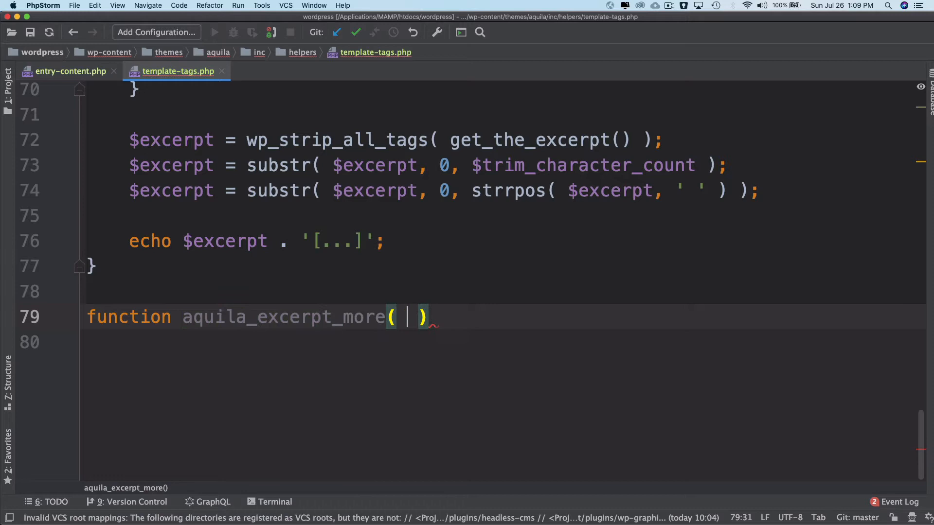
pyautogui.write('$')
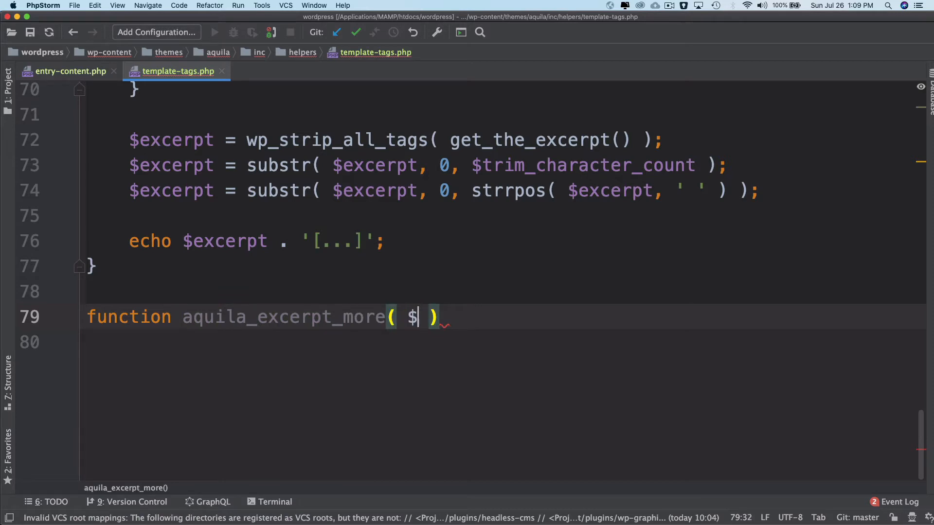
pyautogui.write('more =')
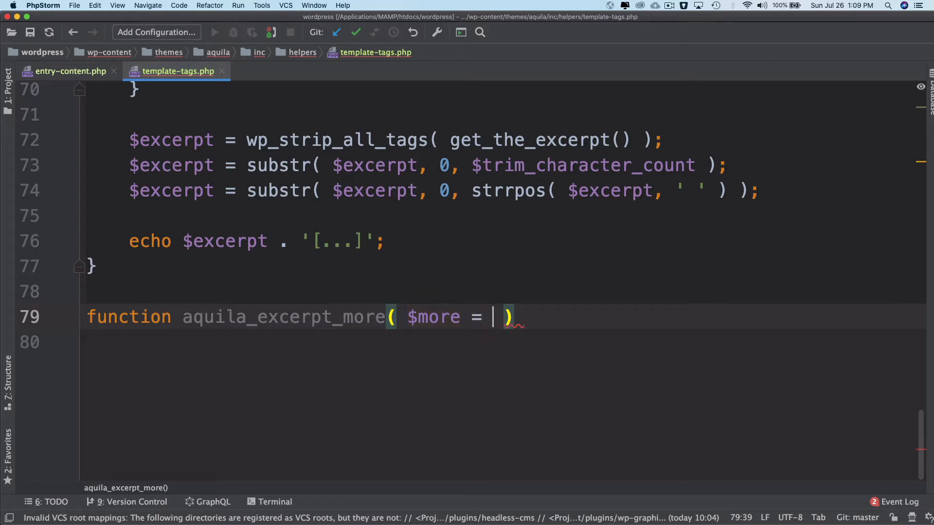
pyautogui.write("'' ) {")
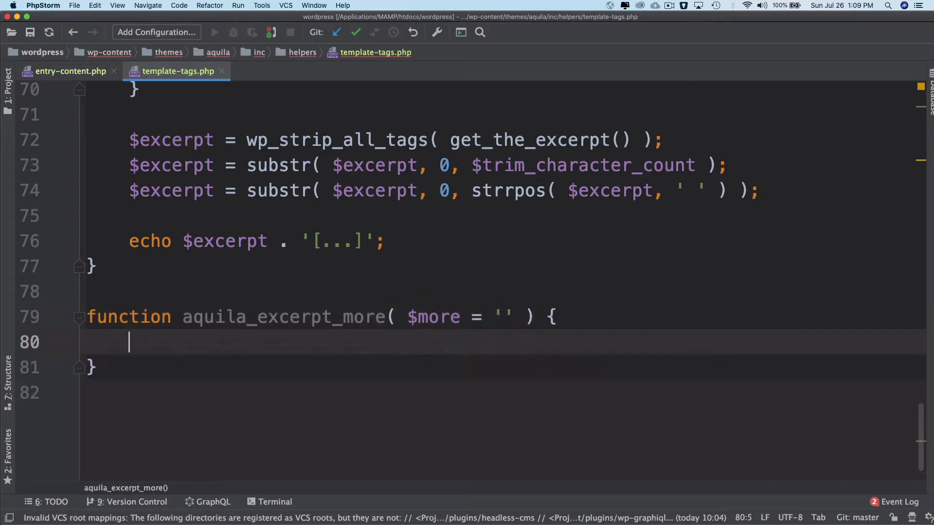
pyautogui.scroll(-3)
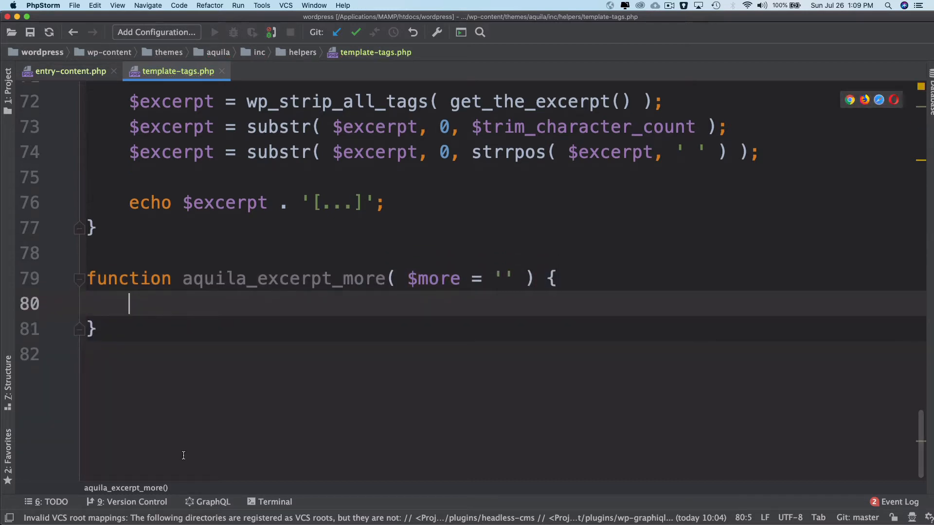
# Add an if ( ! is_single() ) block that assigns $more = sprintf(...).
pyautogui.write('if ( ! is ) {')
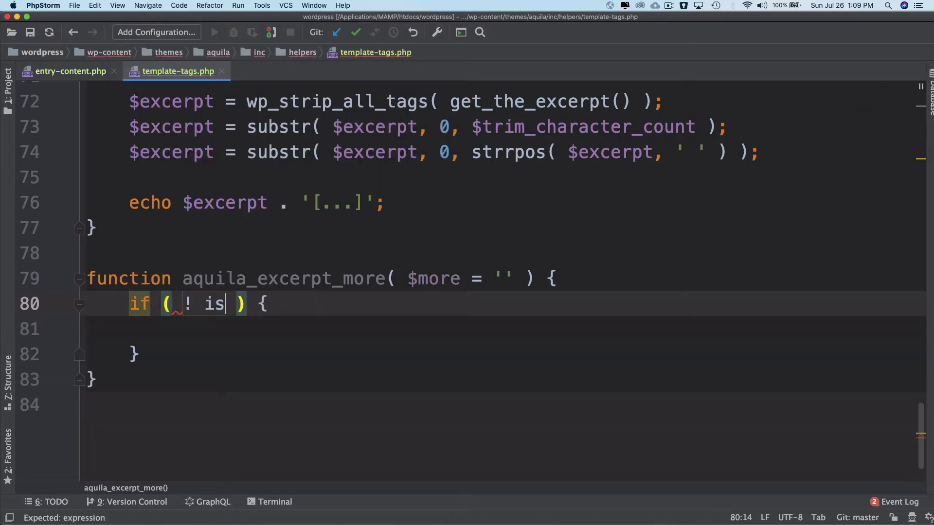
pyautogui.write('_single()')
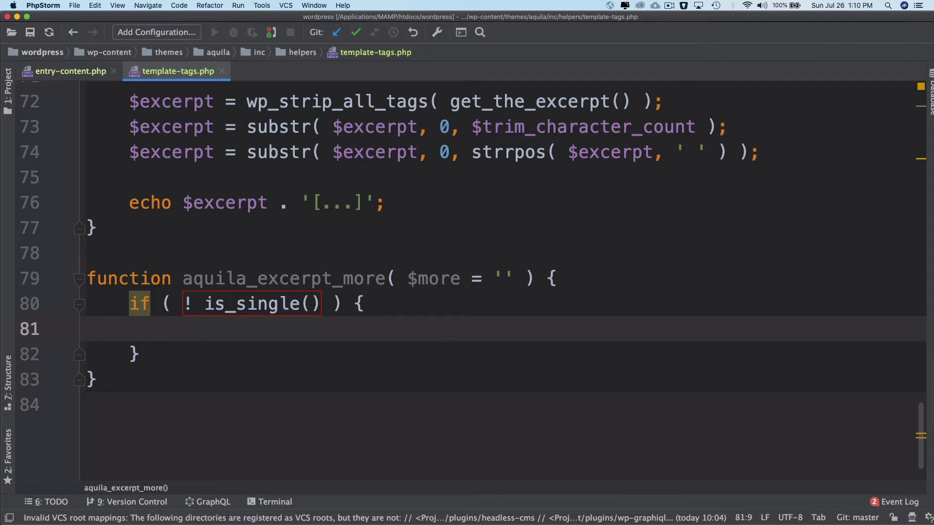
pyautogui.write('$mo')
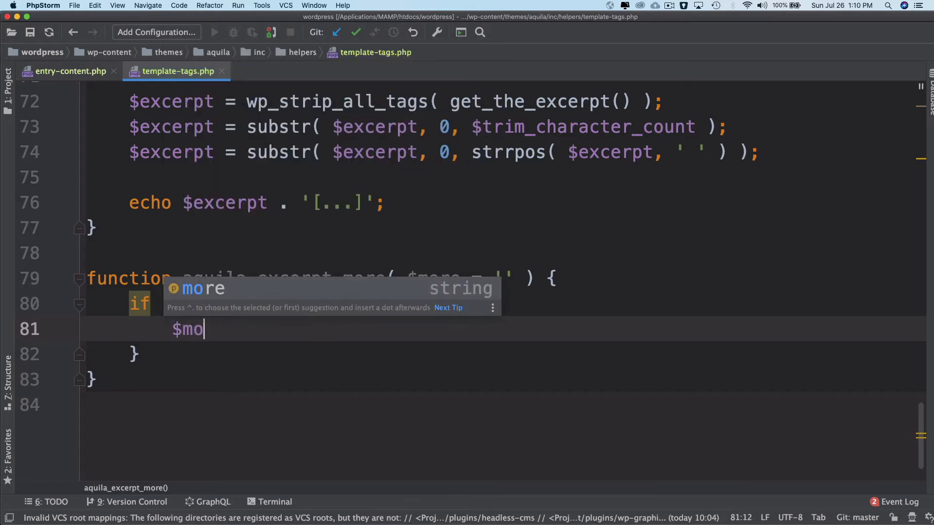
pyautogui.write('re = sprintf(')
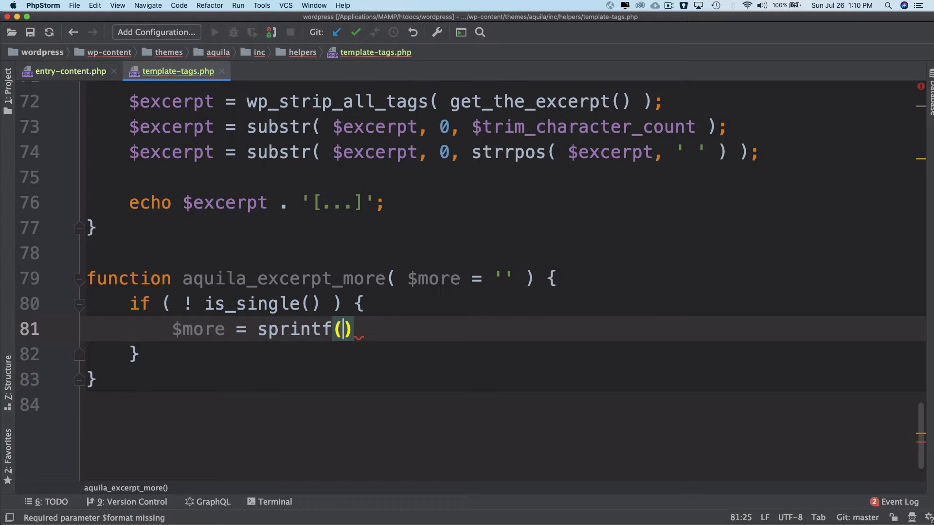
# Give sprintf the template string '<button></button>'.
pyautogui.write("'<s")
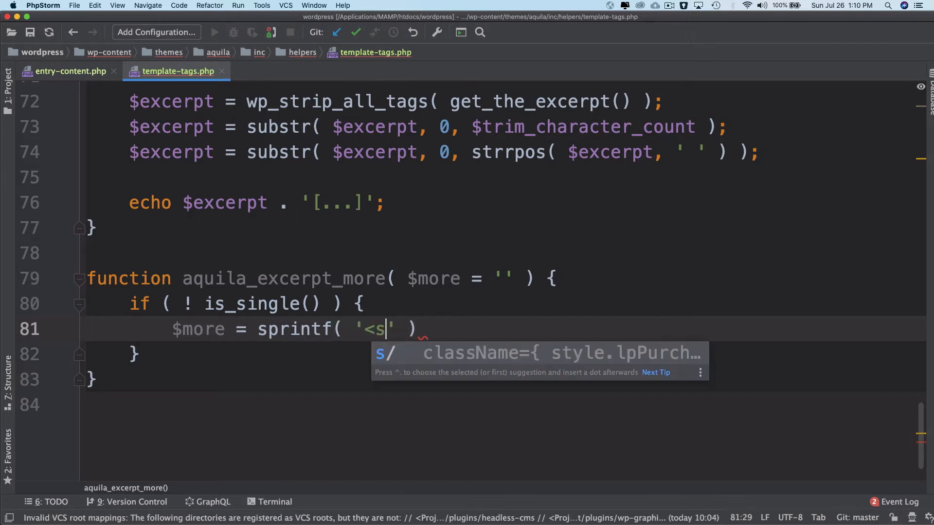
pyautogui.write('b')
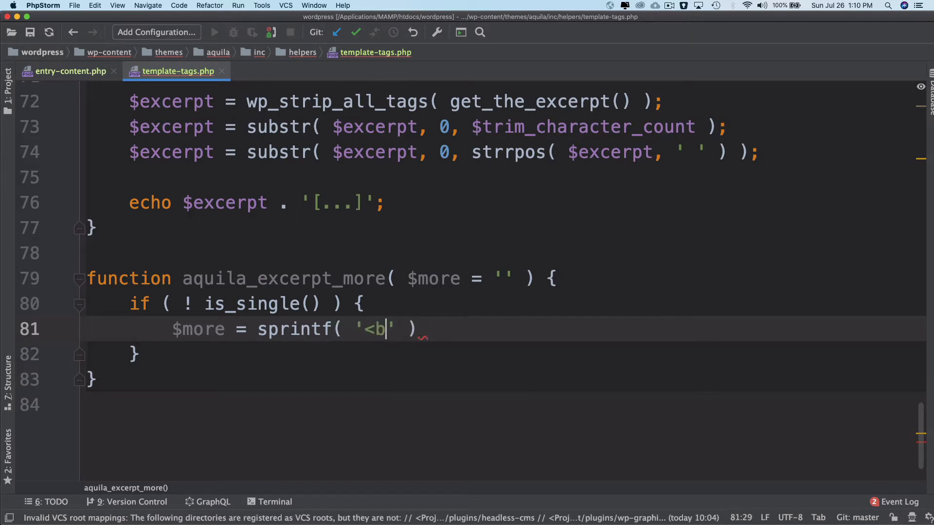
pyautogui.write('utton>')
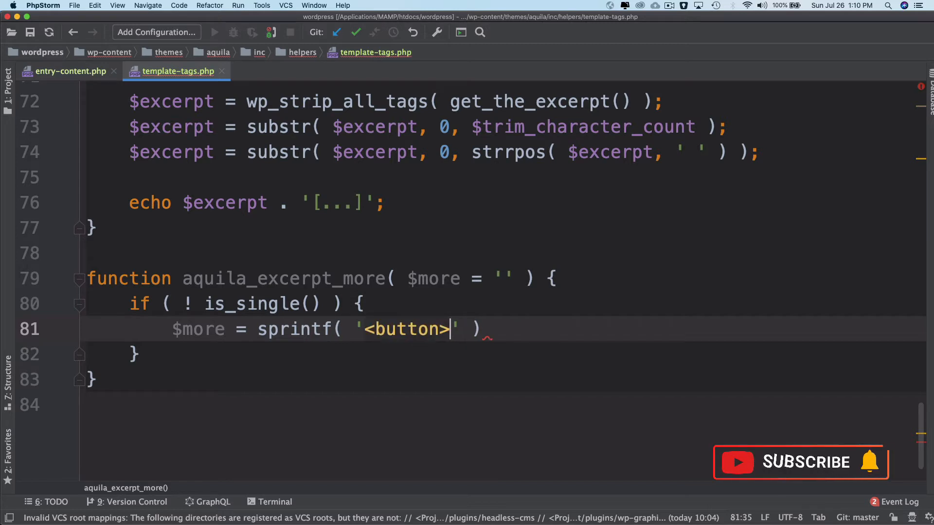
pyautogui.write('</button>')
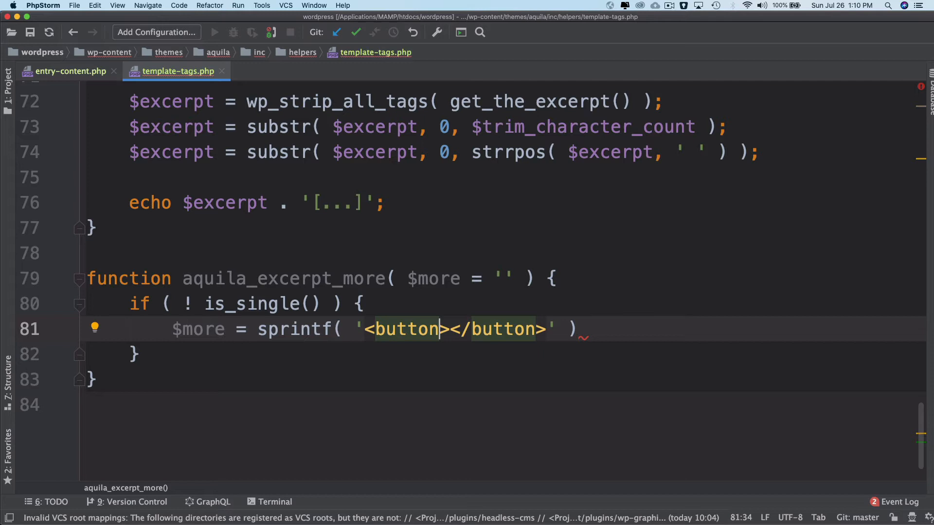
# Nest <a href="%1$s">%2$s</a> inside the button template.
pyautogui.write('a href=""></a><')
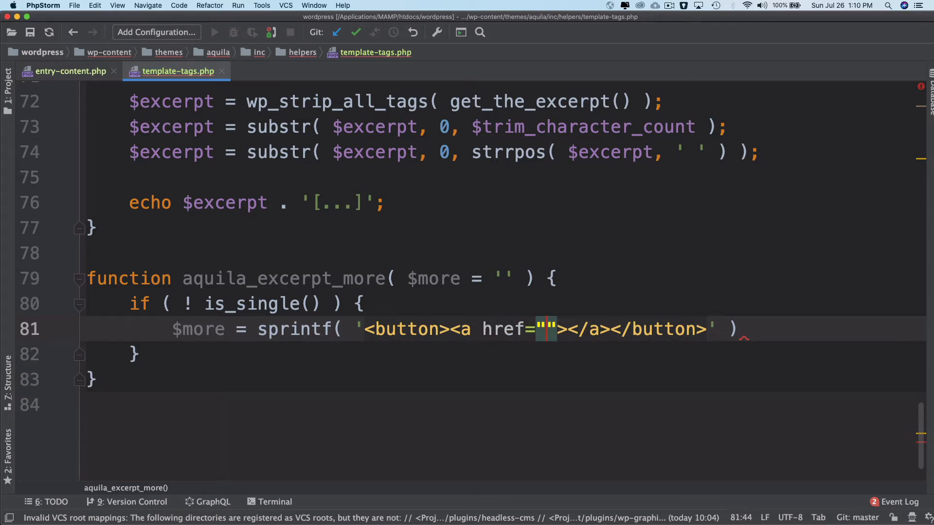
pyautogui.write('%')
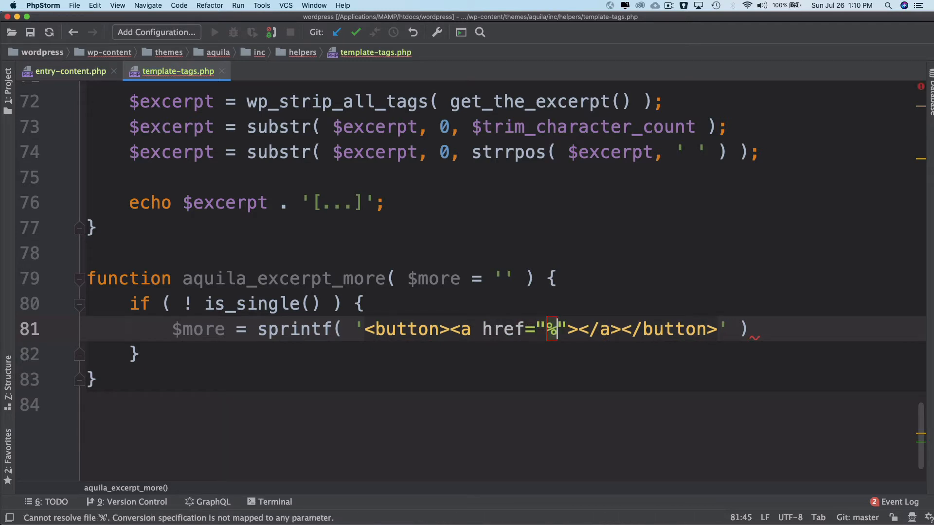
pyautogui.write('1')
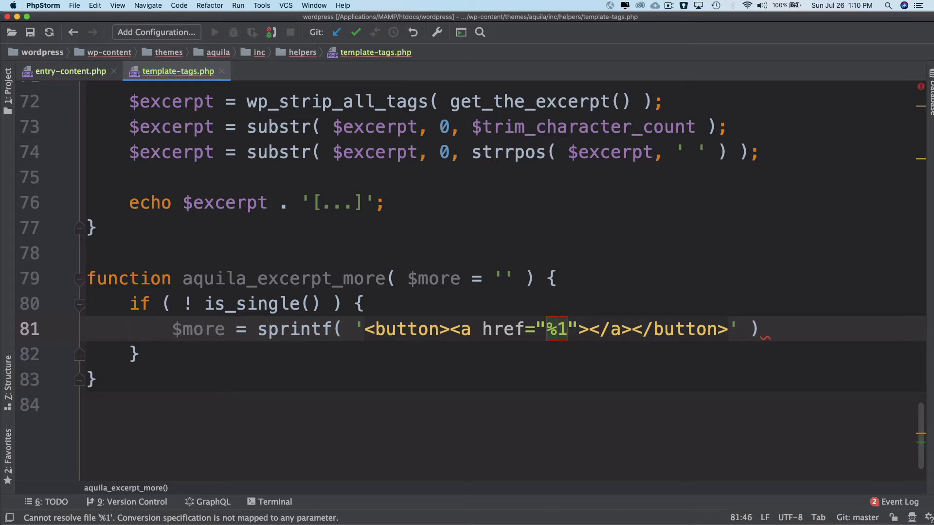
pyautogui.write('$s')
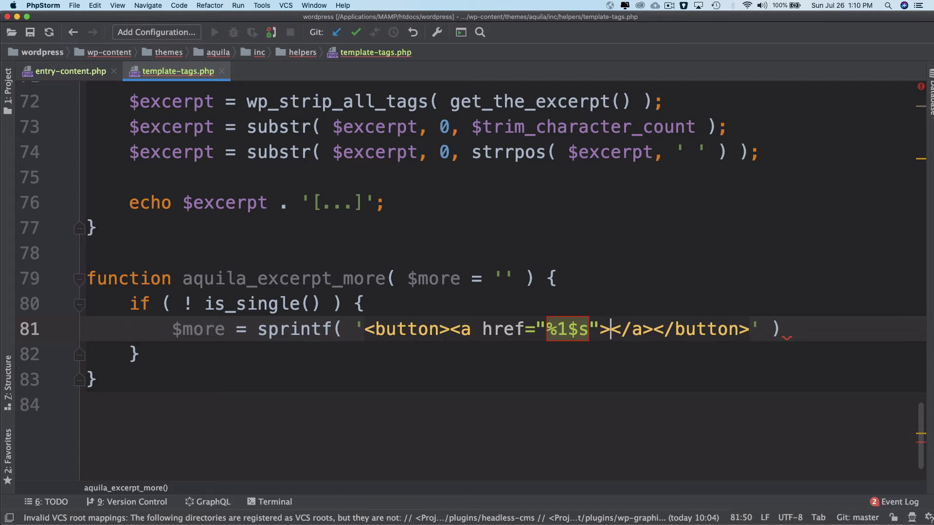
pyautogui.write('%2')
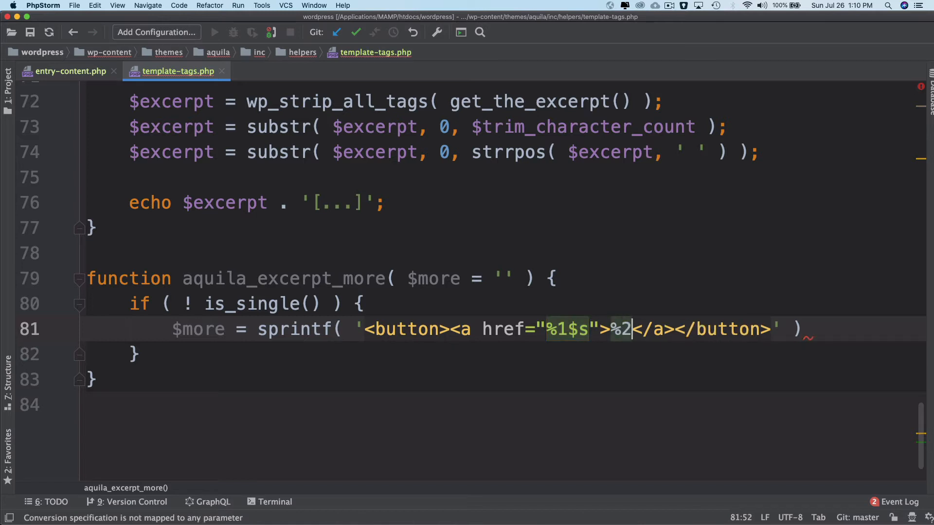
pyautogui.write('$s')
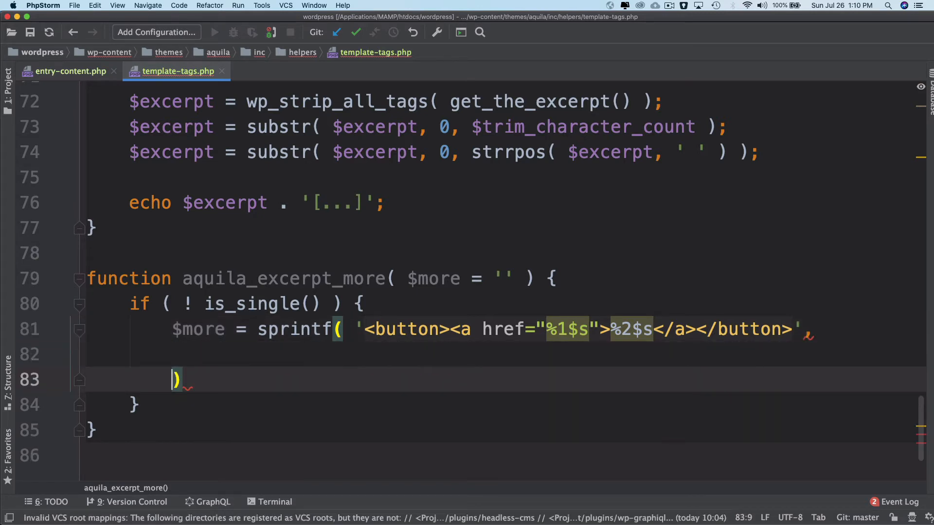
# Pass get_permalink( get_the_ID() ) as the first sprintf argument.
pyautogui.write('get')
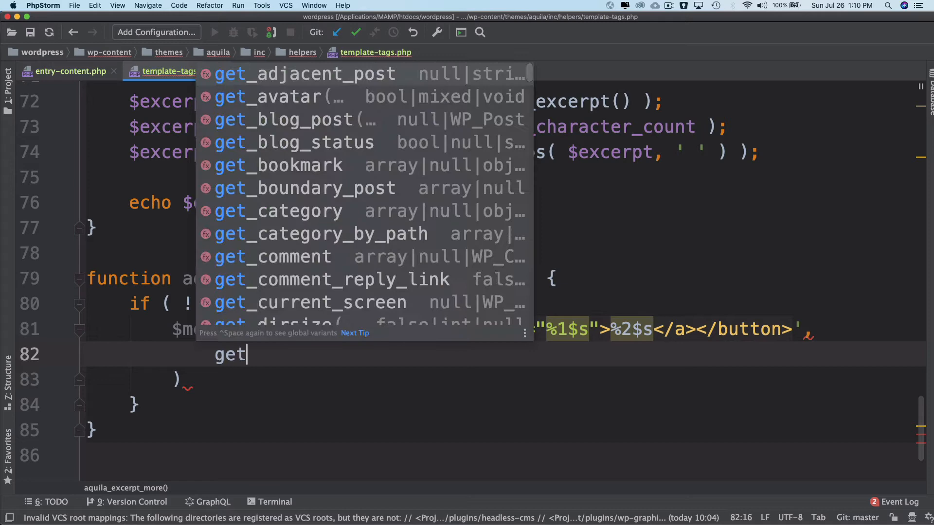
pyautogui.write('_per')
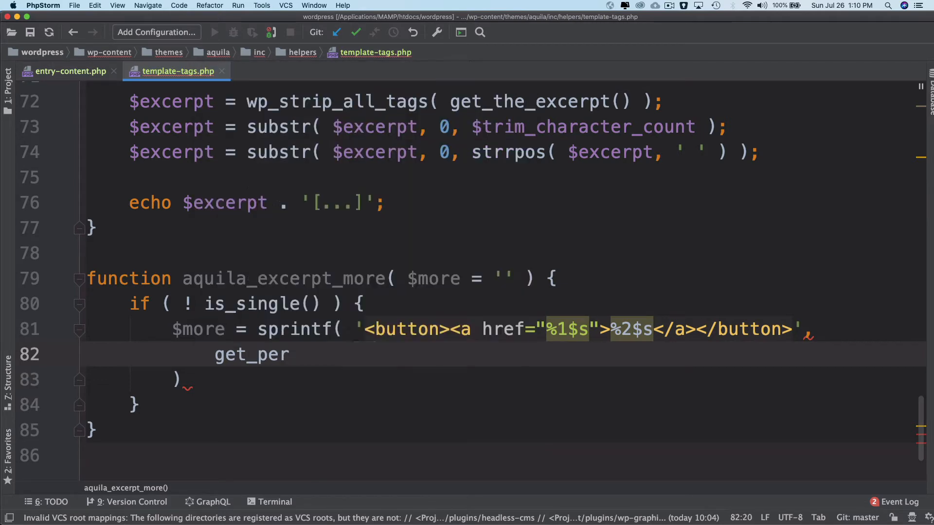
pyautogui.write('malink( get_')
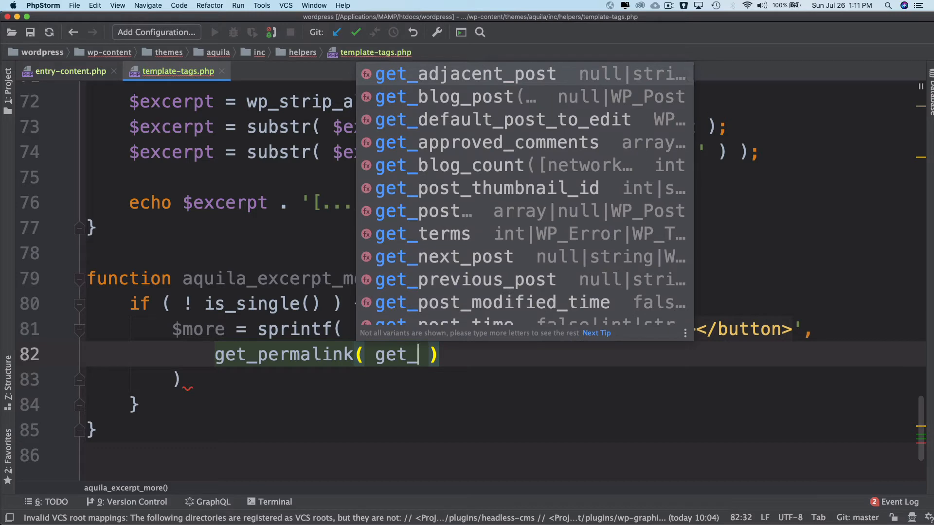
pyautogui.write('the_ID(')
pyautogui.write('__(')
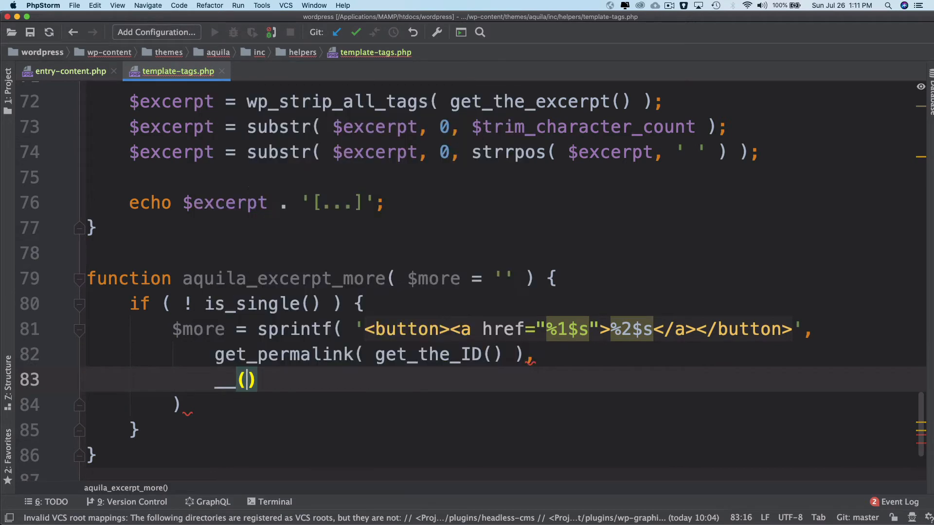
# Pass __( 'Read more', 'aquila' ) as the second argument and close the statement.
pyautogui.write("'Read '")
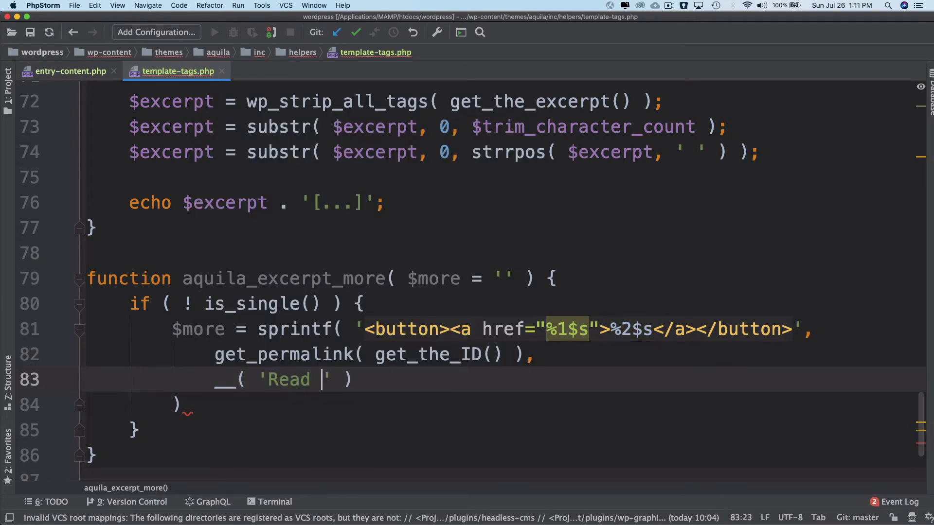
pyautogui.write("more', 'aqui")
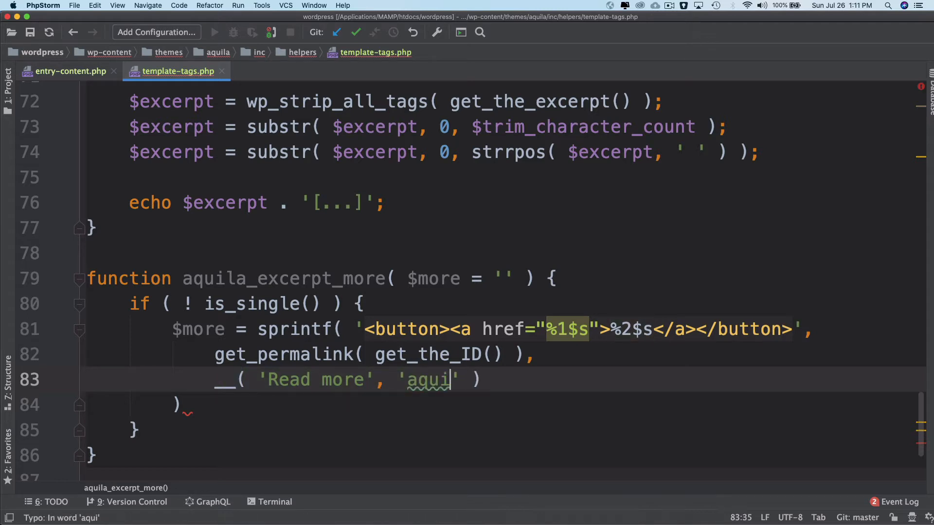
pyautogui.write('la')
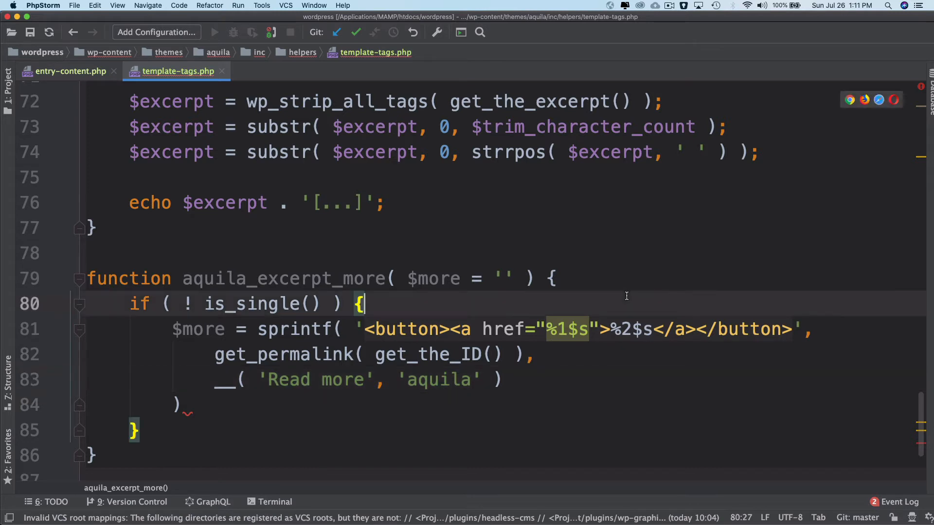
pyautogui.doubleClick(434, 262)
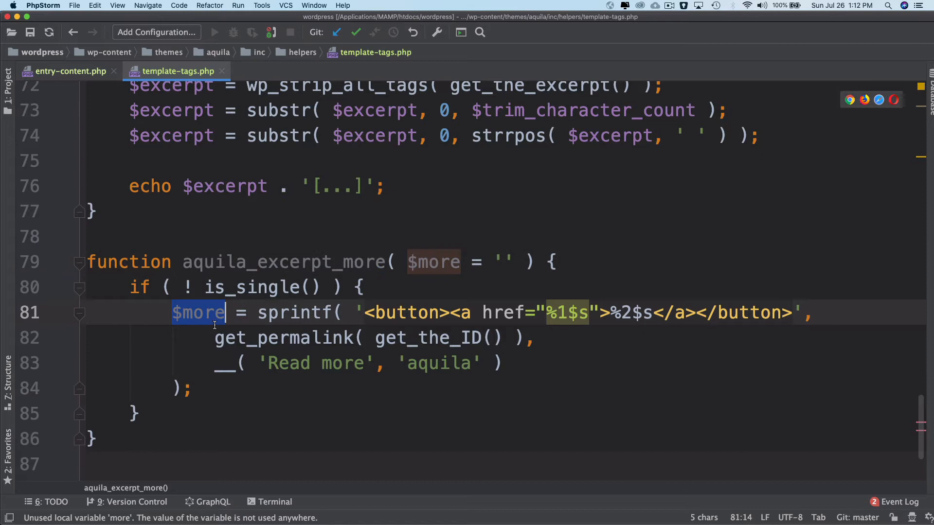
pyautogui.doubleClick(251, 287)
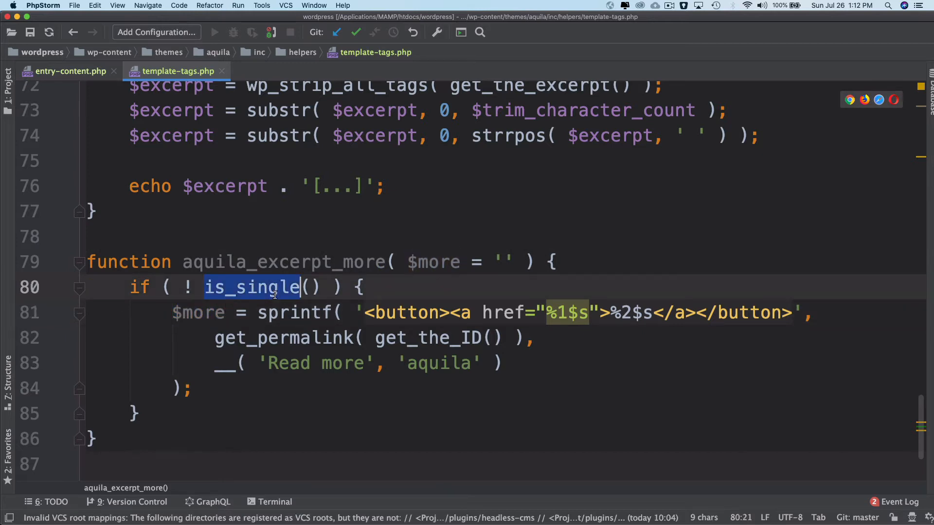
pyautogui.moveTo(437, 294)
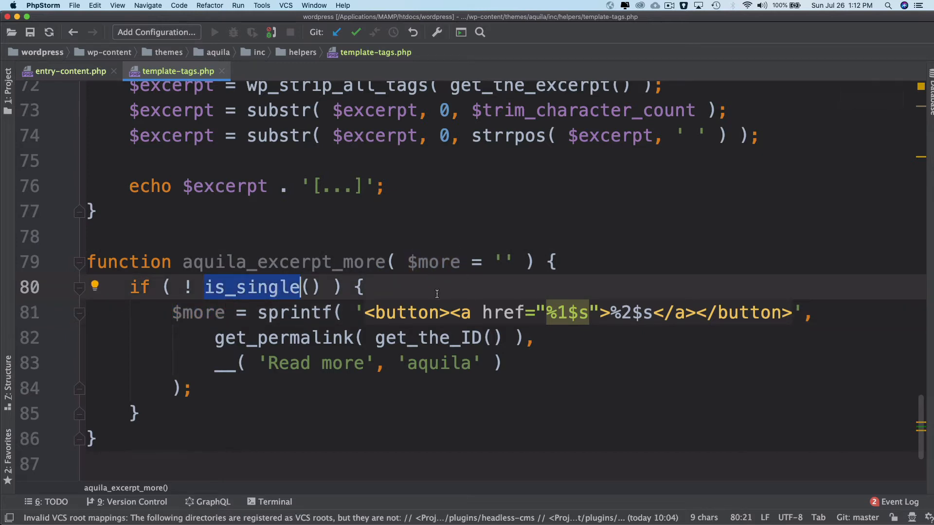
pyautogui.moveTo(566, 313)
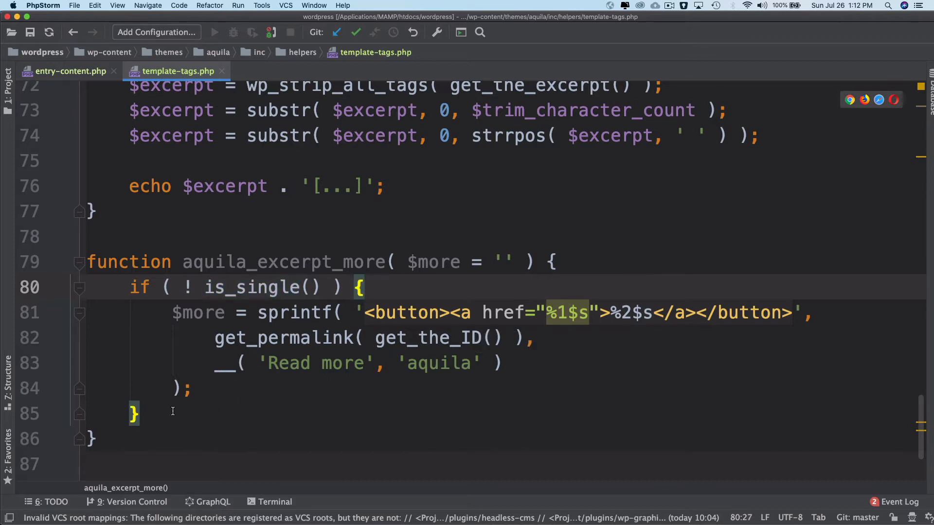
# End aquila_excerpt_more with return $more;.
pyautogui.write('return')
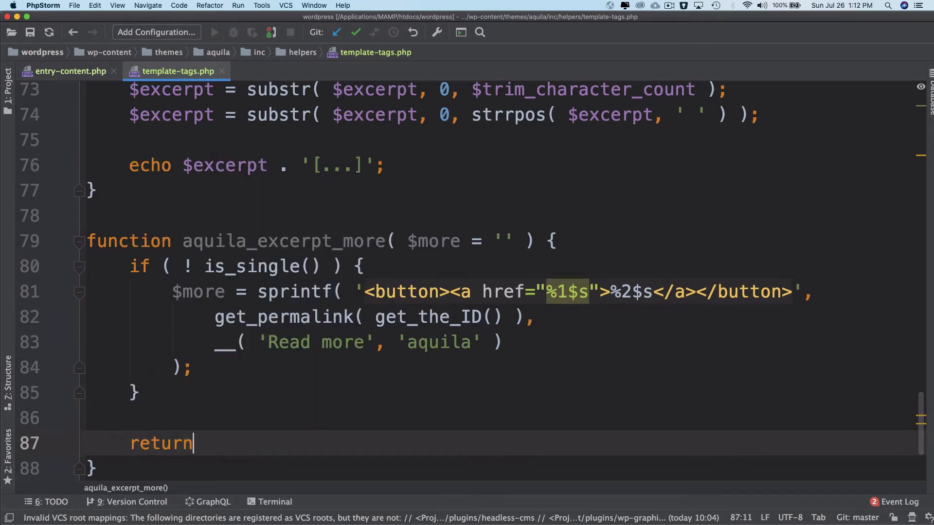
pyautogui.write('$more')
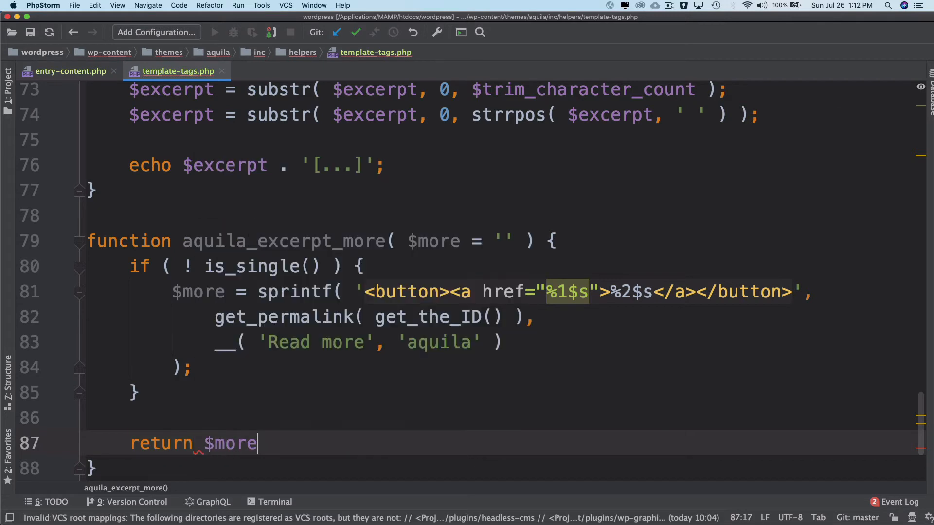
pyautogui.write(';')
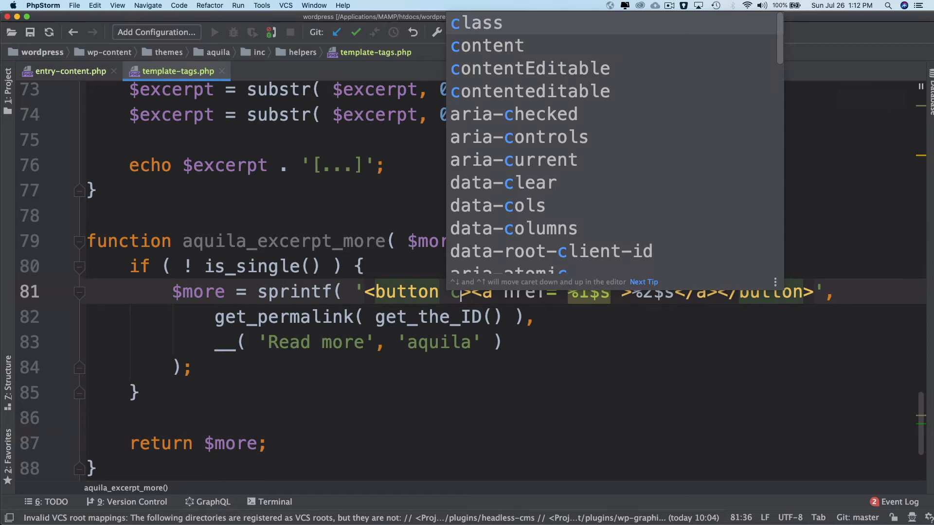
# Add class="mt-4 btn btn-info" to the button tag.
pyautogui.write('class="m')
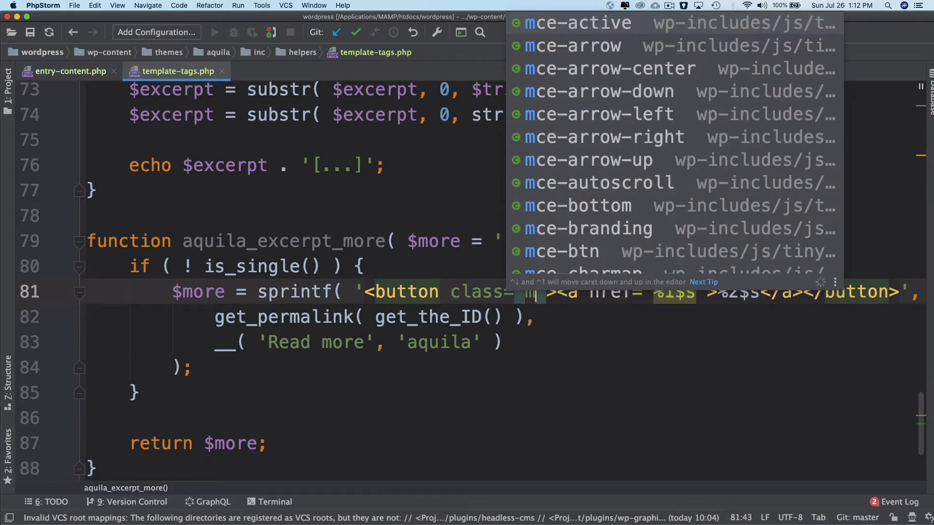
pyautogui.write('mt-4')
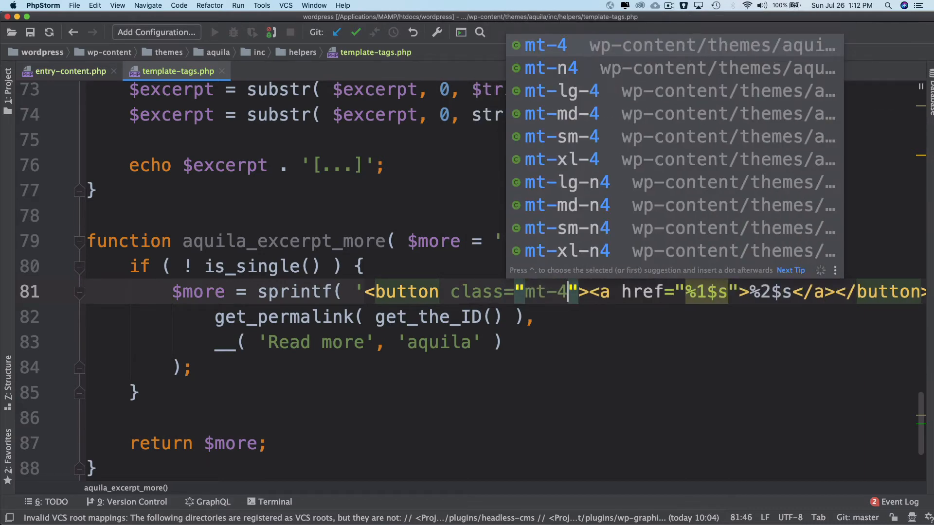
pyautogui.write('btn btn-info"><')
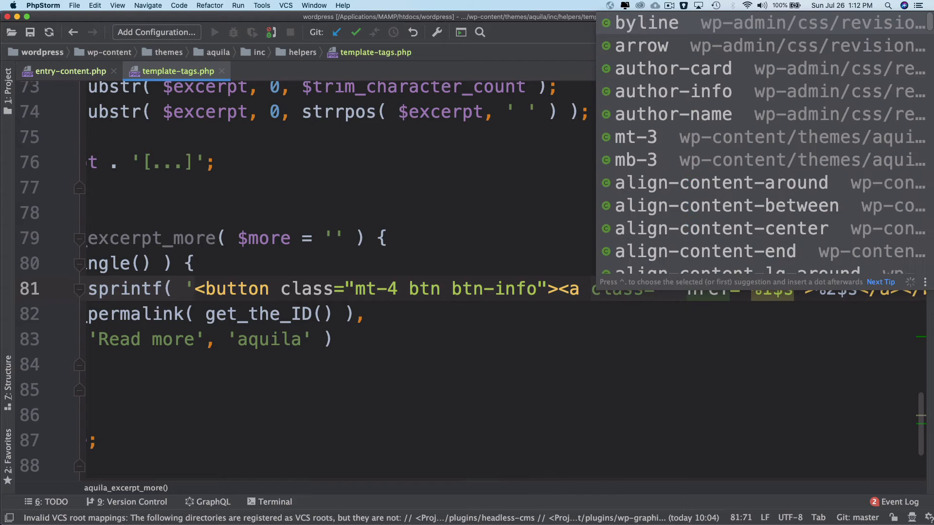
# Add class="aquila-read-more text-white" to the anchor tag.
pyautogui.write('aquila-')
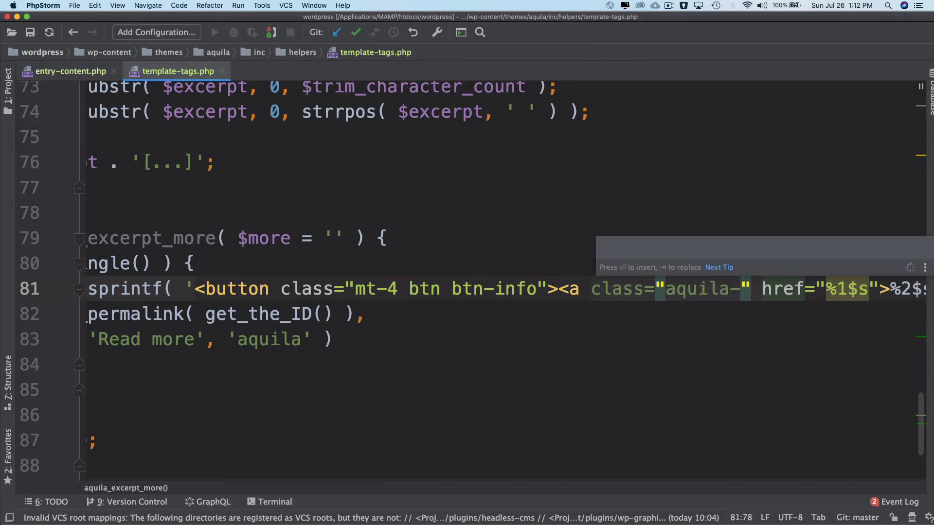
pyautogui.write('read-more text-white')
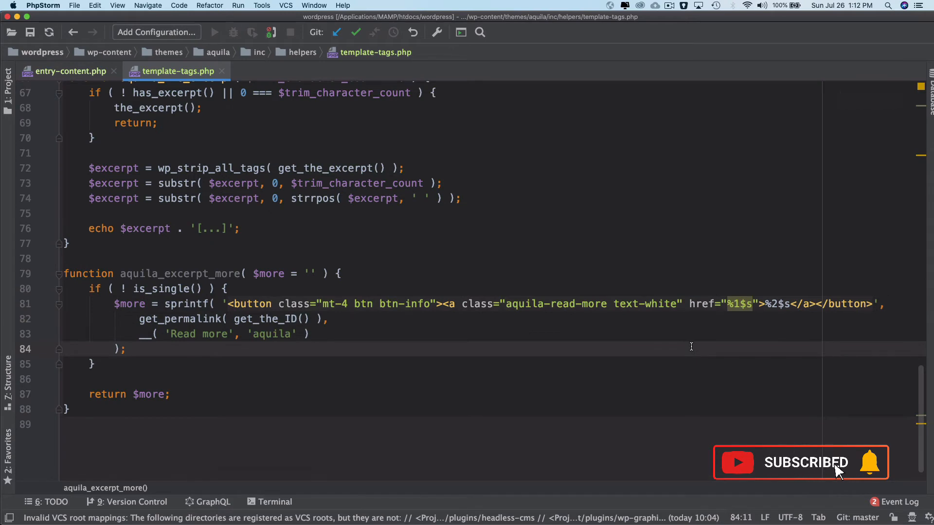
pyautogui.doubleClick(741, 303)
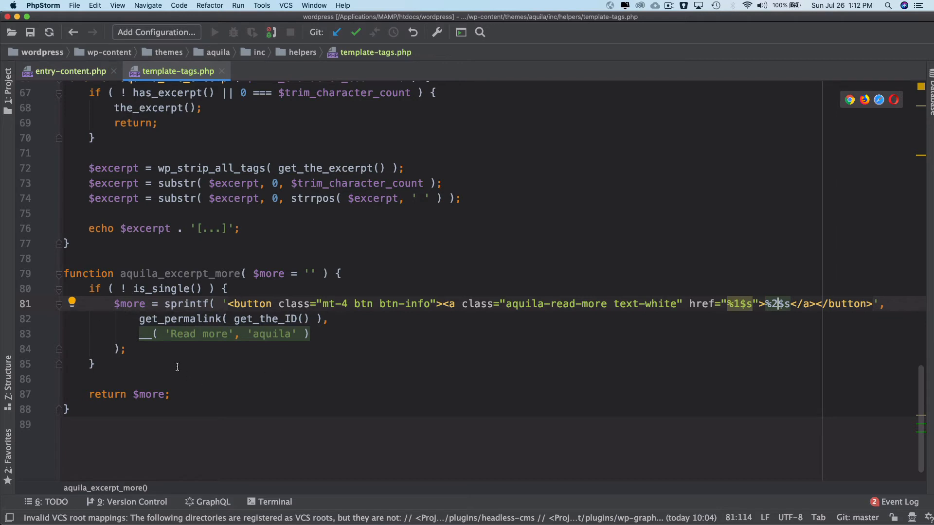
# Call aquila_excerpt_more(); with echo after aquila_the_excerpt( 200 ) in entry-content.php.
pyautogui.press('Return')
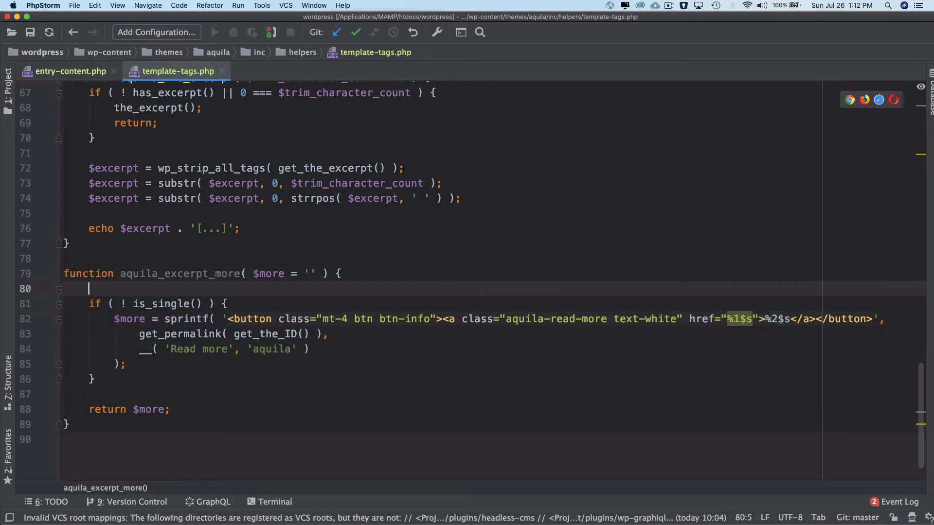
pyautogui.doubleClick(179, 273)
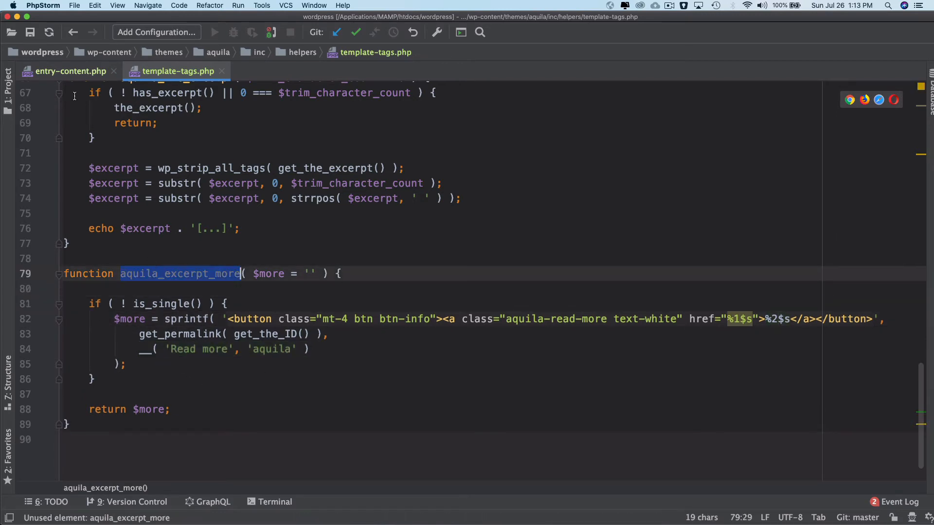
pyautogui.click(70, 71)
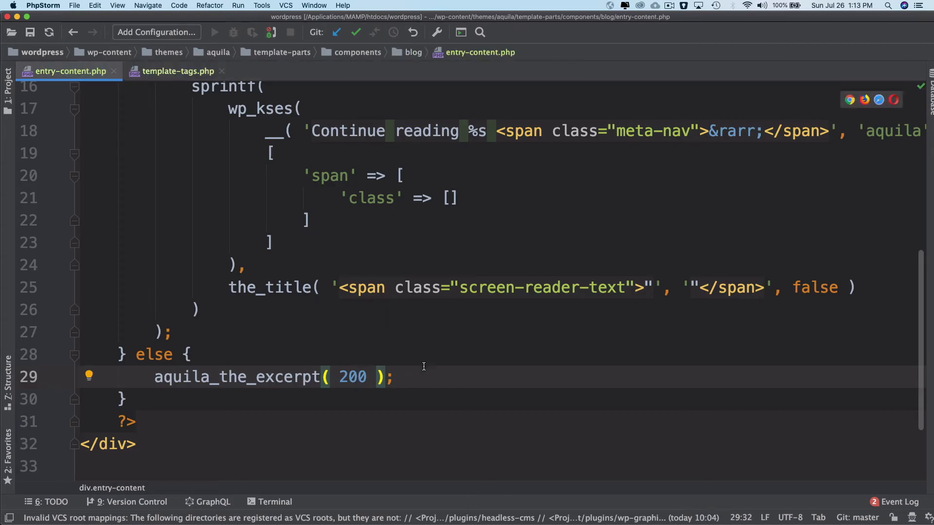
pyautogui.write('aquila_excerpt_more')
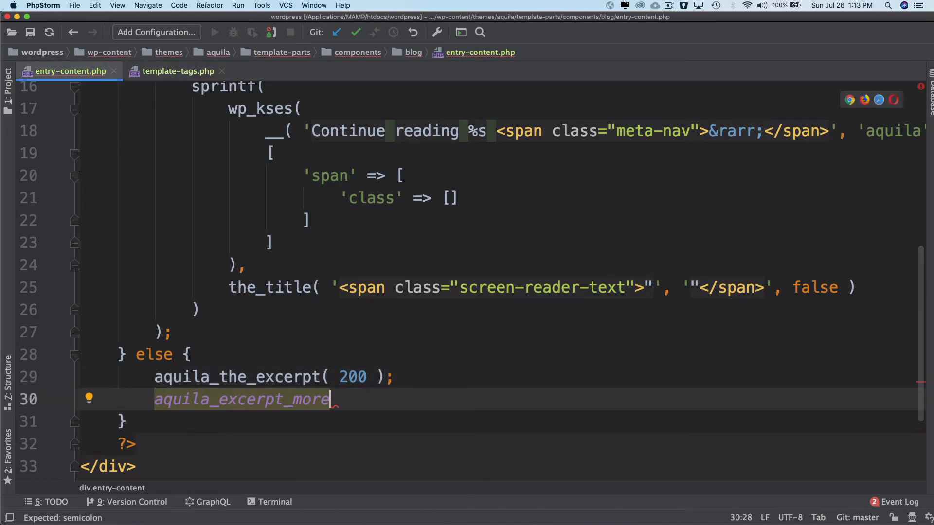
pyautogui.write('();')
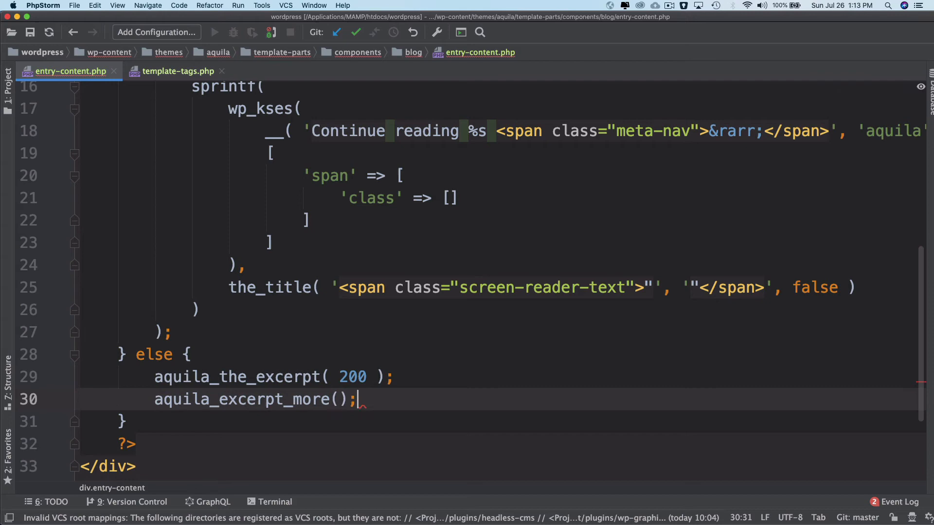
pyautogui.write('echo')
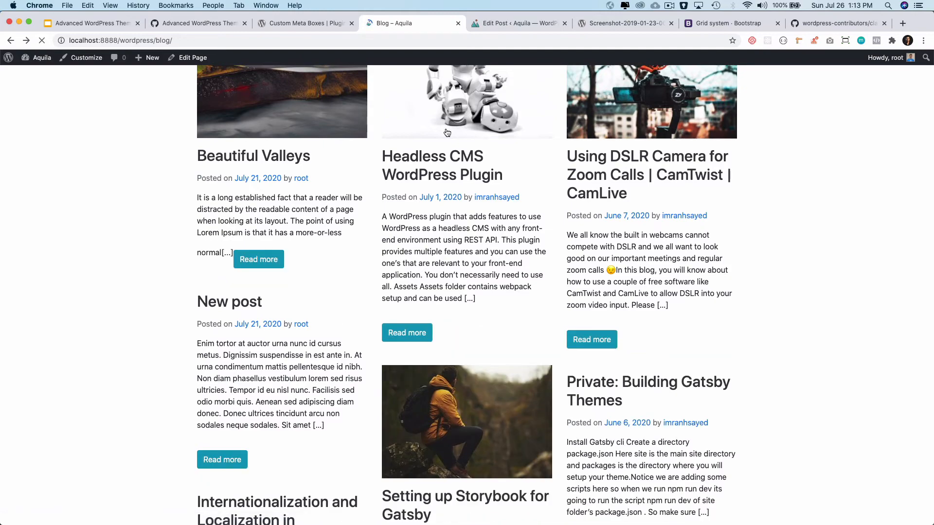
# Reload the blog and author archive to confirm Read more buttons under each excerpt.
pyautogui.press('cmd+tab')
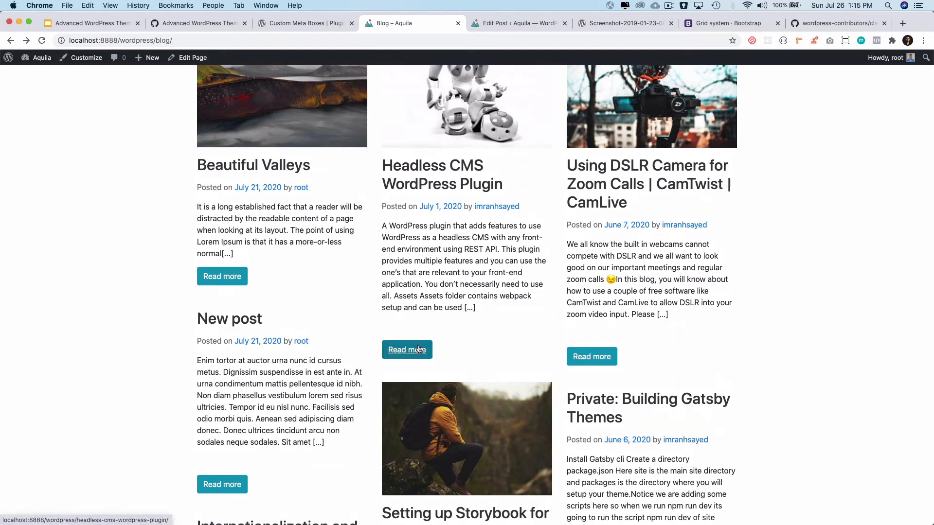
pyautogui.scroll(-3)
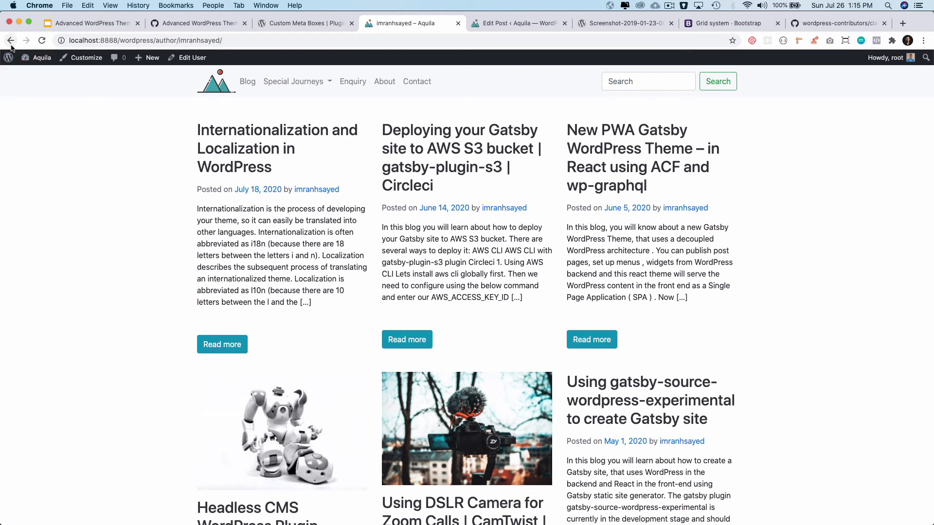
pyautogui.moveTo(10, 40)
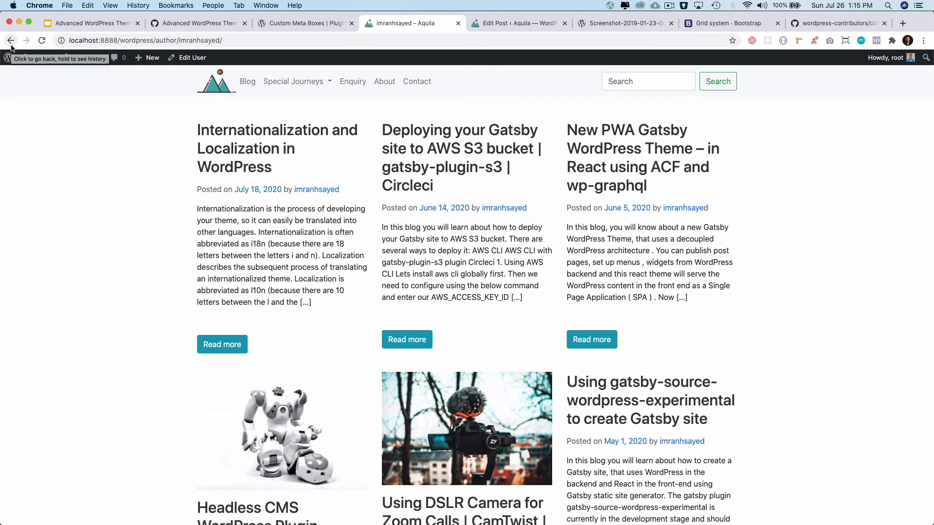
pyautogui.scroll(-3)
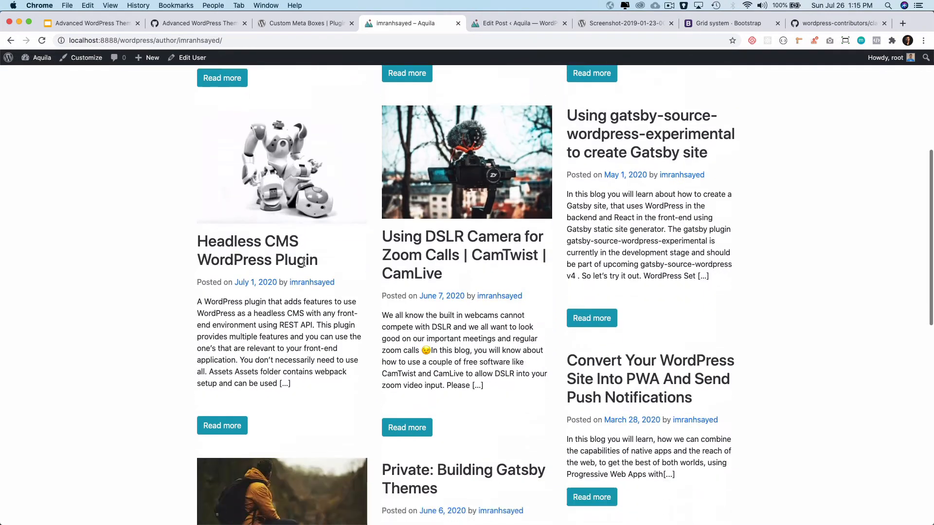
pyautogui.scroll(-3)
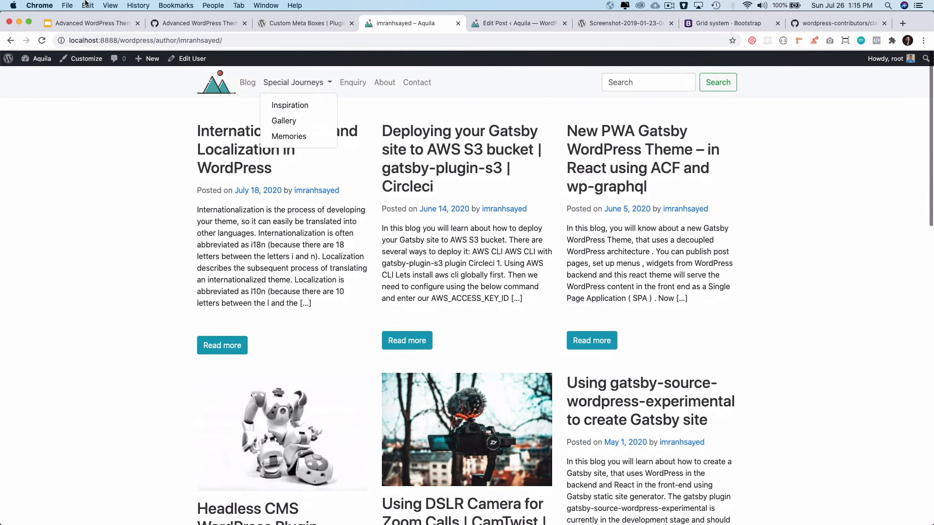
pyautogui.click(247, 82)
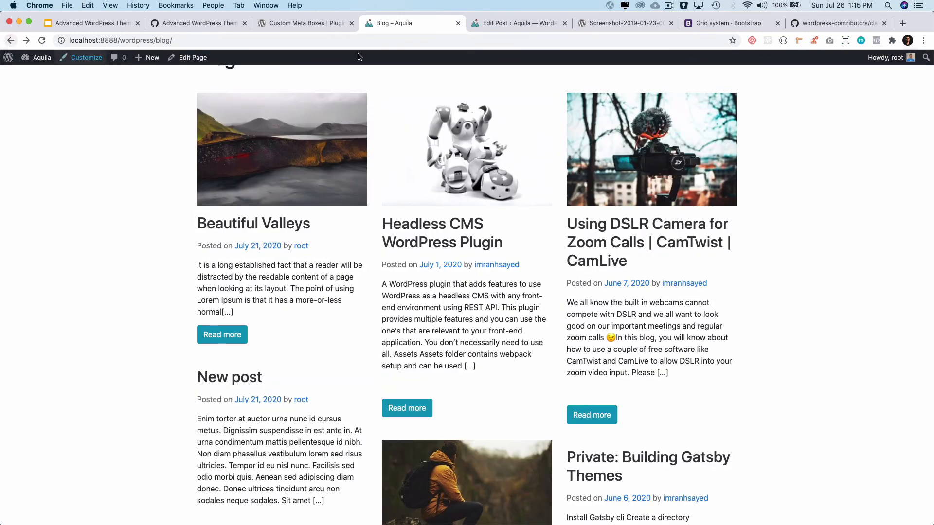
pyautogui.click(623, 24)
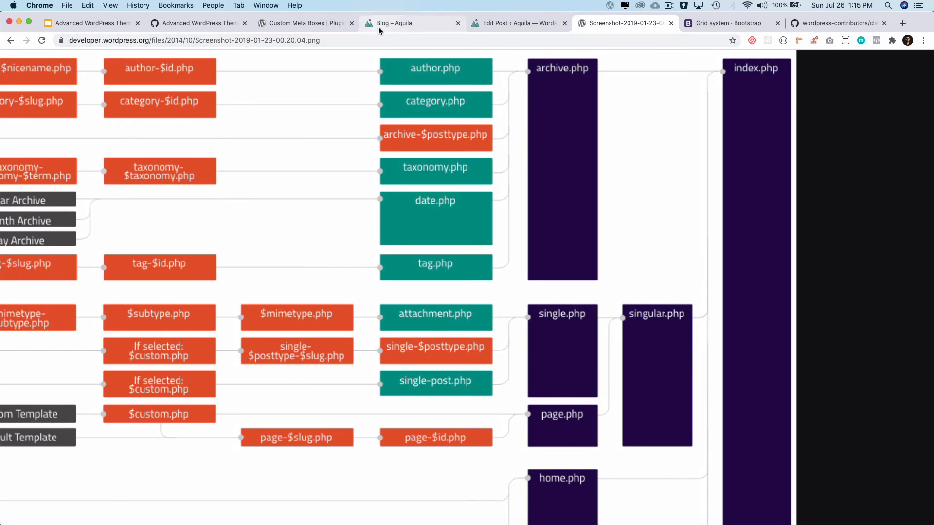
# Inspect the Beautiful Valleys post date link markup in DevTools, then return to the listing.
pyautogui.click(393, 24)
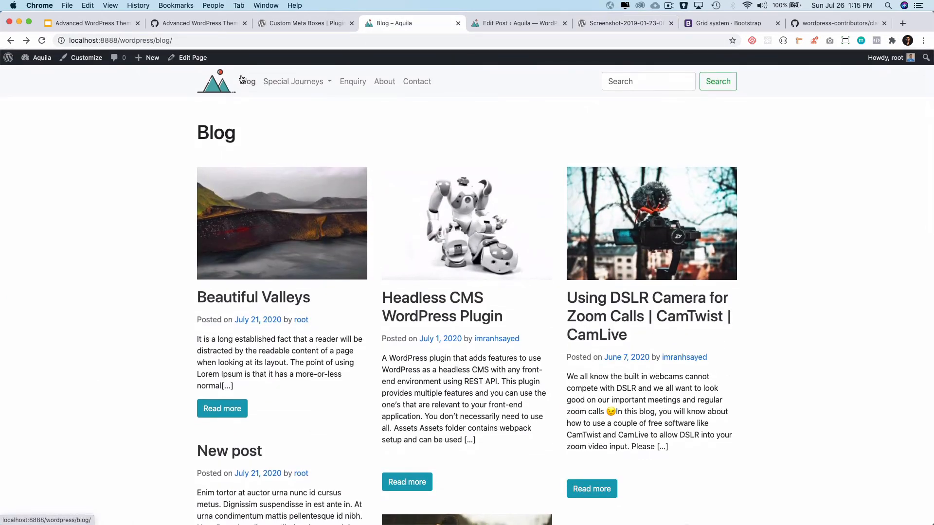
pyautogui.rightClick(257, 183)
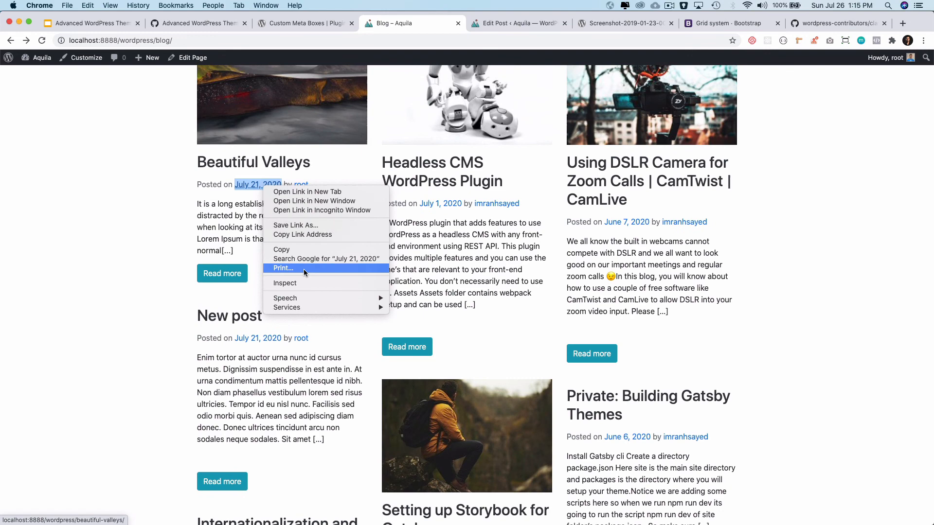
pyautogui.click(284, 283)
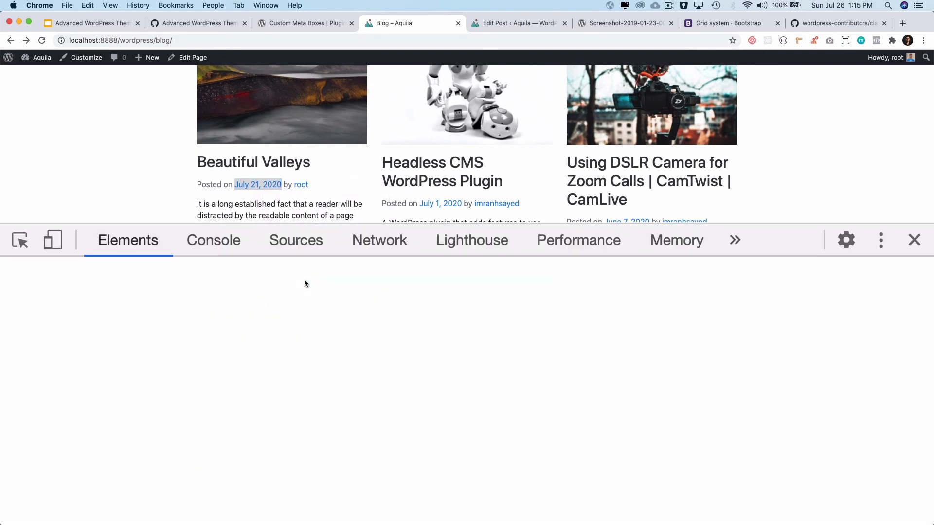
pyautogui.click(257, 184)
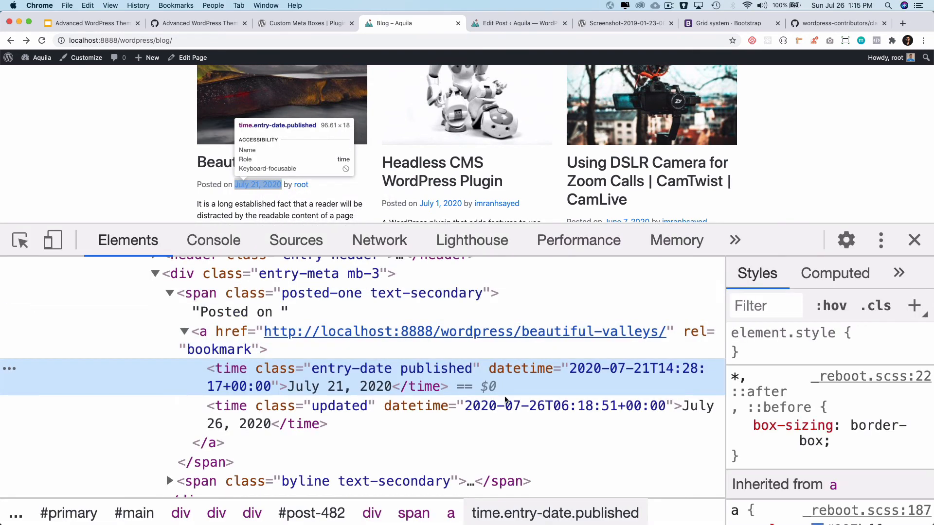
pyautogui.moveTo(904, 234)
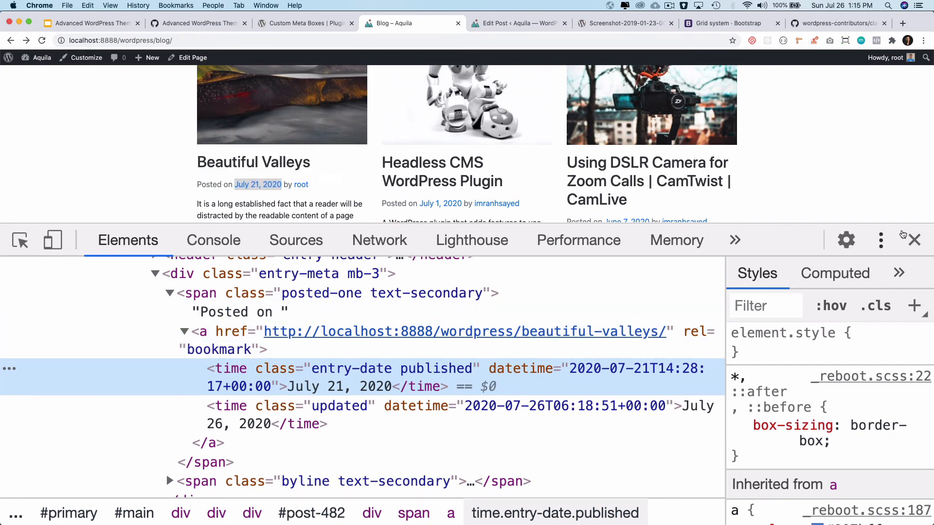
pyautogui.click(914, 240)
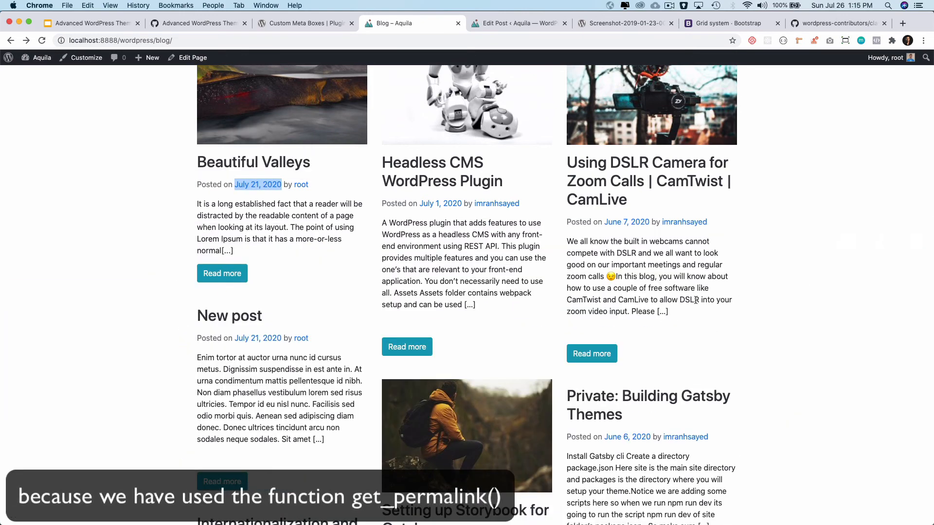
pyautogui.scroll(-3)
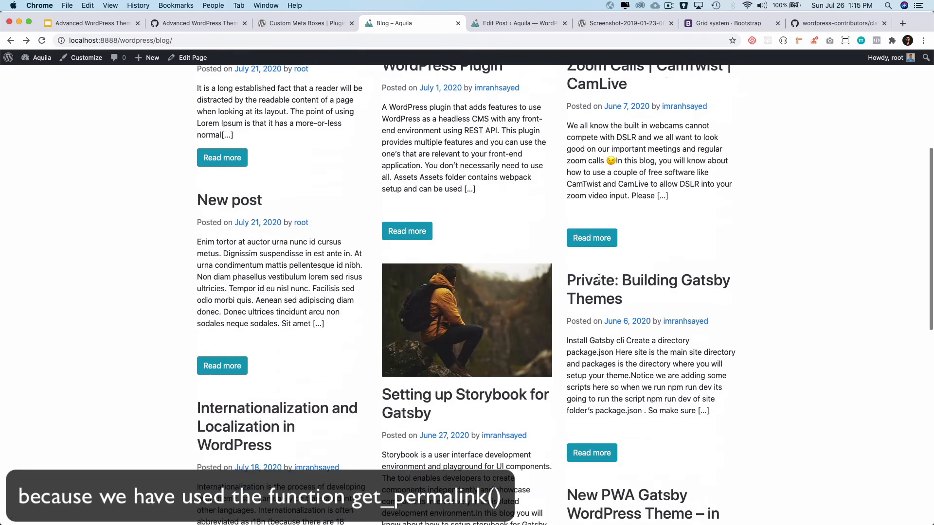
pyautogui.scroll(-3)
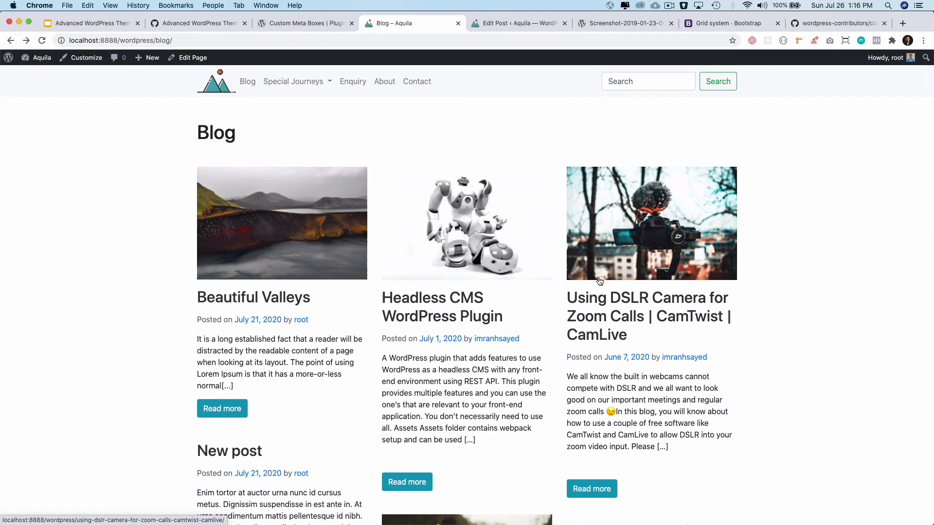
pyautogui.scroll(-3)
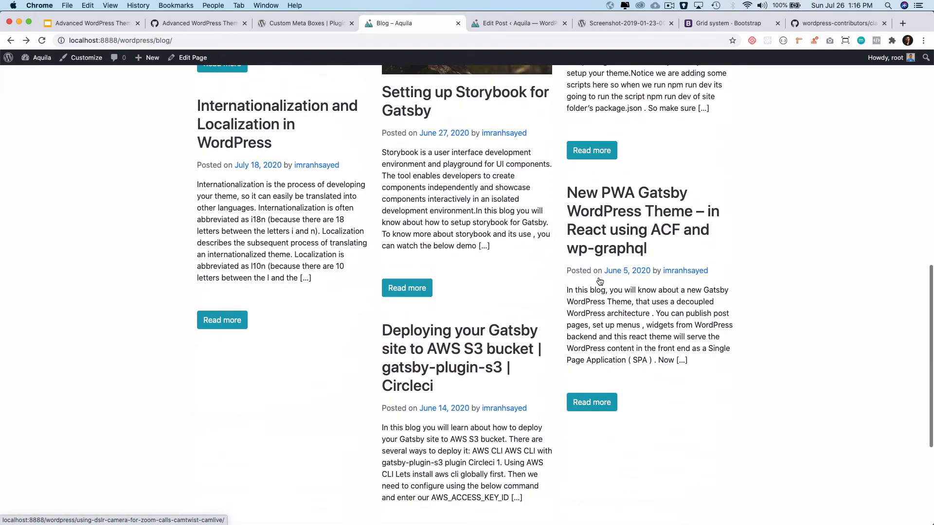
pyautogui.scroll(-3)
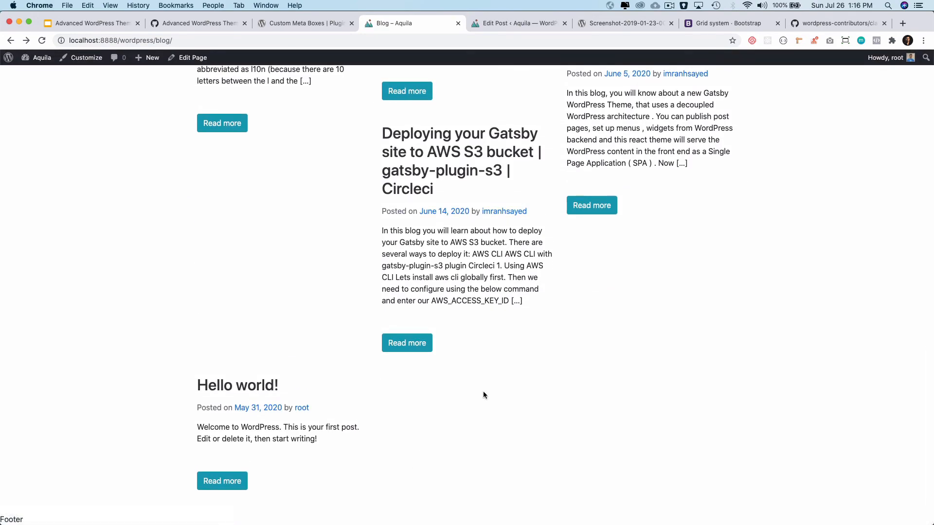
pyautogui.scroll(3)
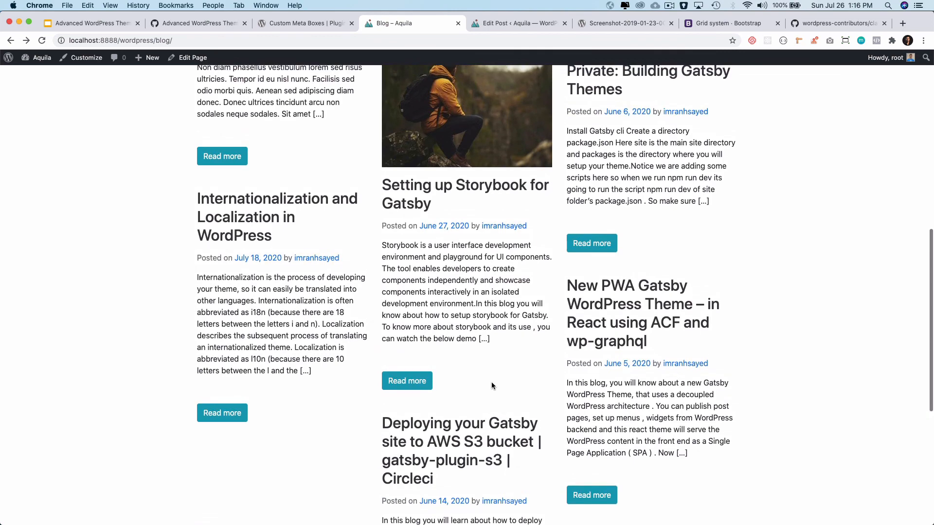
pyautogui.scroll(3)
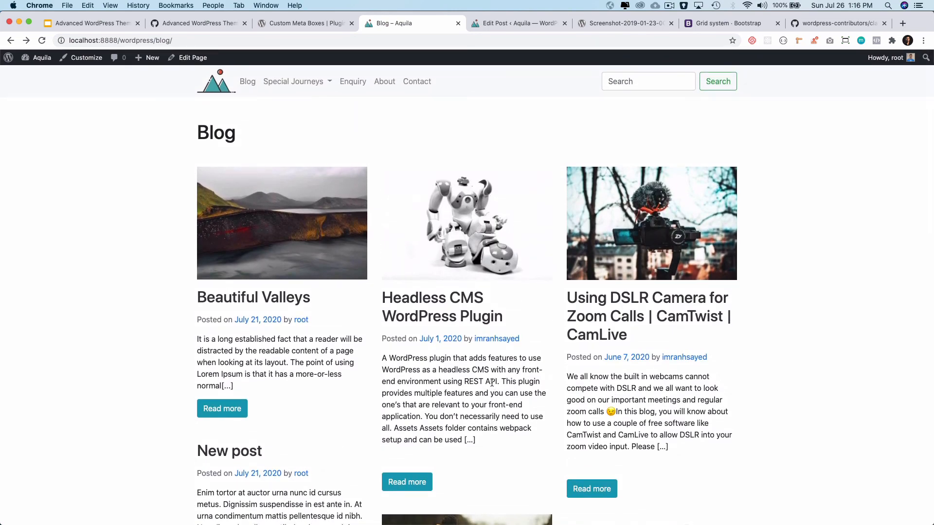